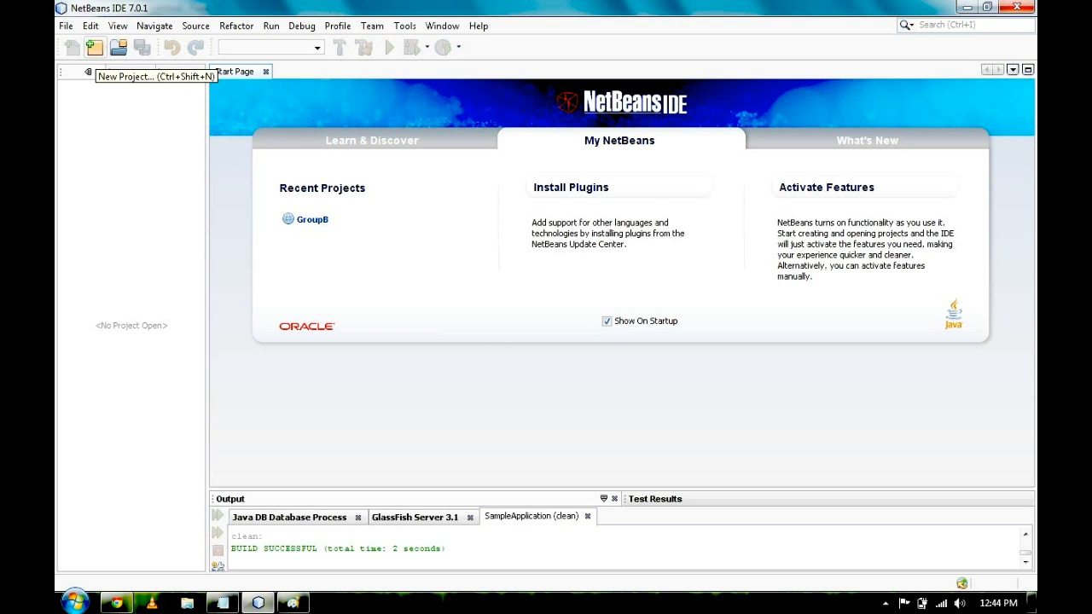
Step: Start a New Project as a Java Web Application, keeping the name group2 through the wizard
left_click(94, 48)
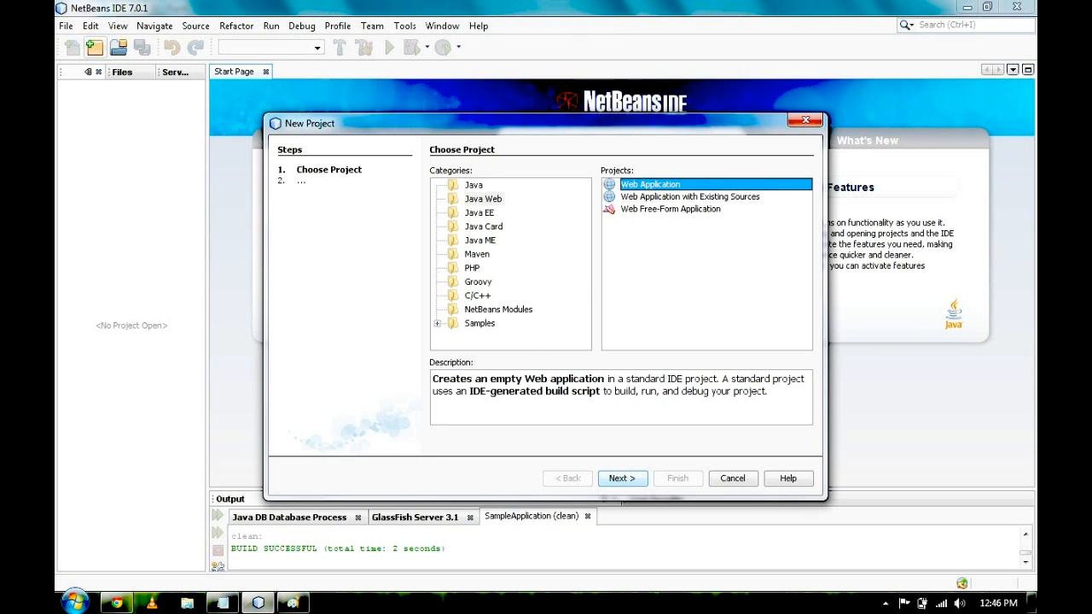
left_click(621, 478)
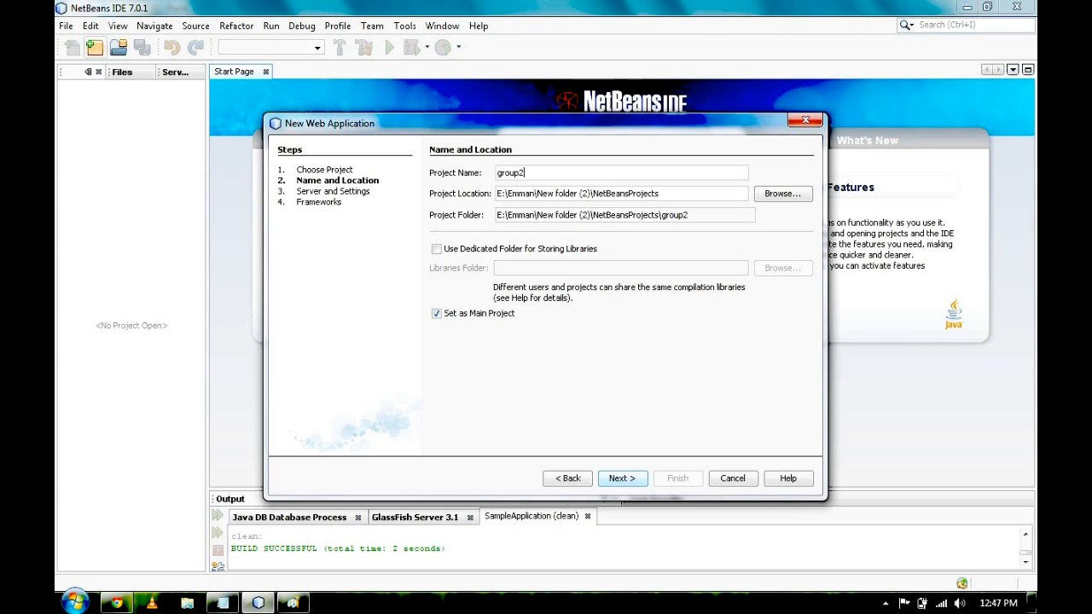
mouse_move(495, 162)
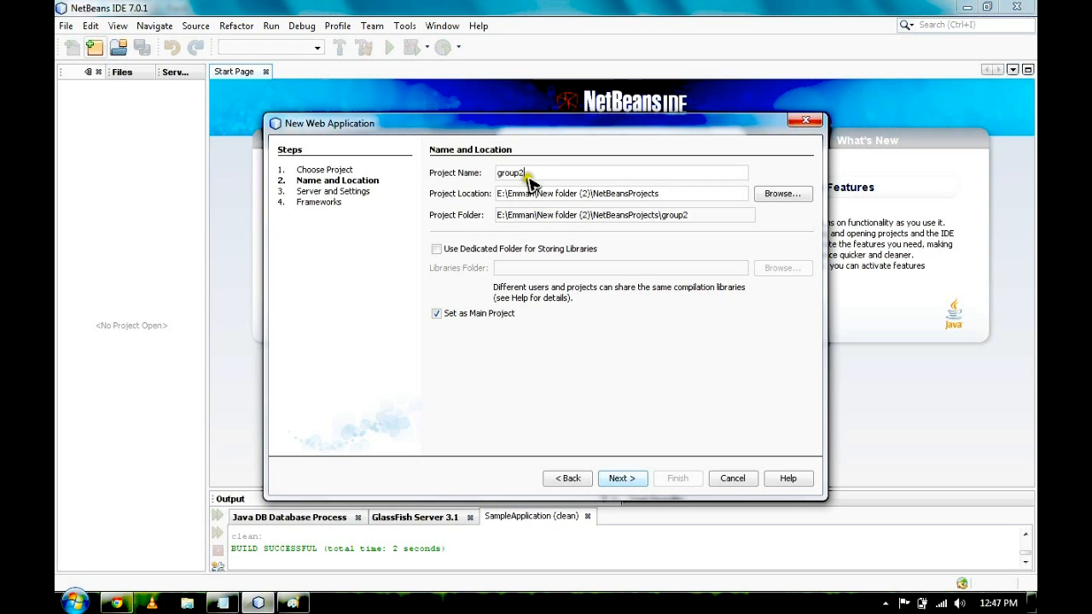
mouse_move(806, 174)
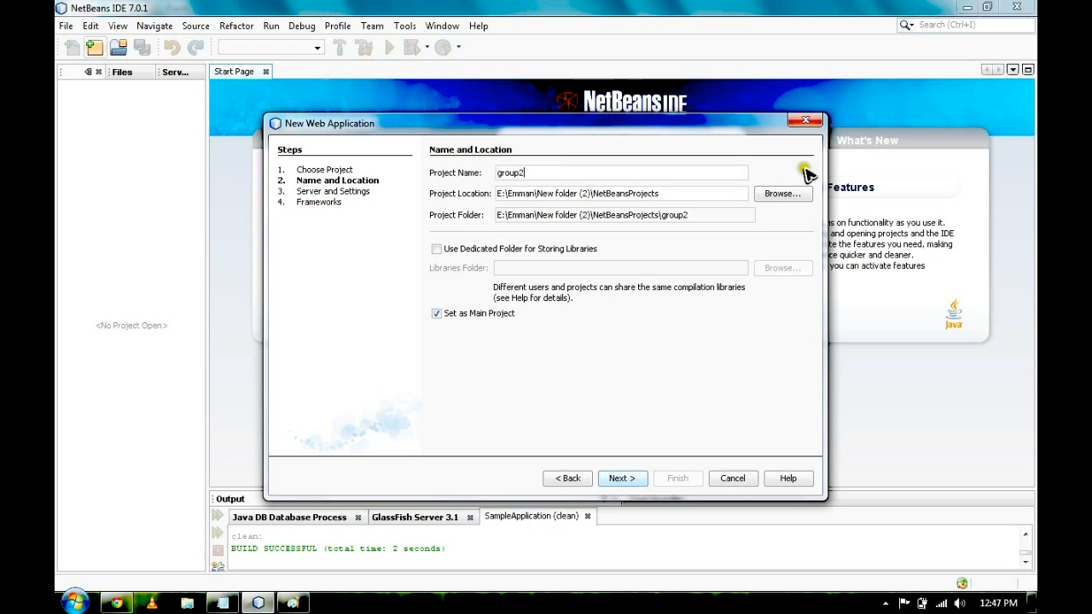
mouse_move(768, 260)
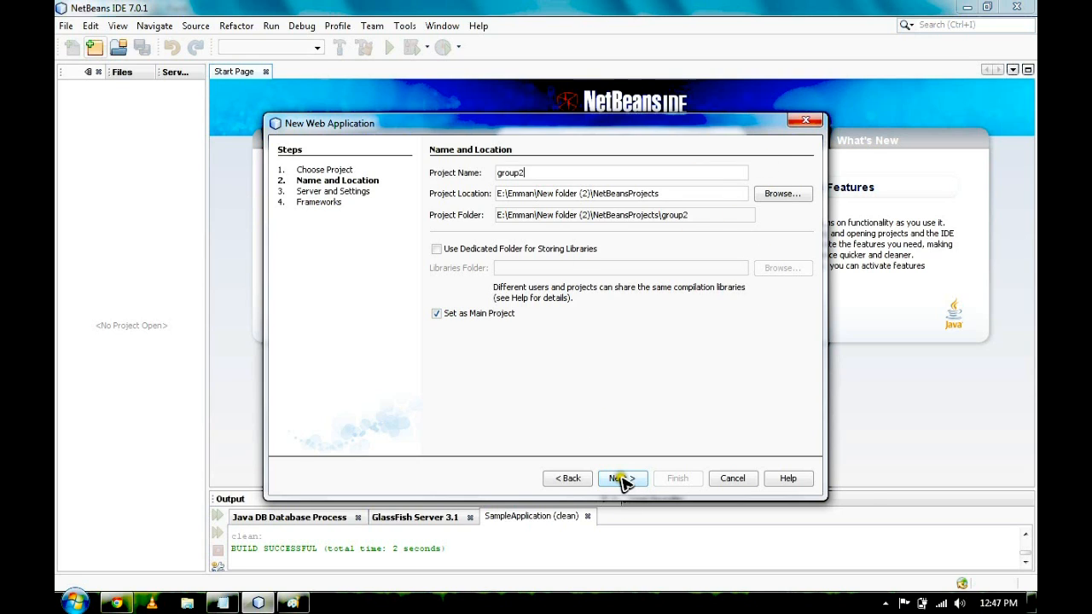
left_click(621, 478)
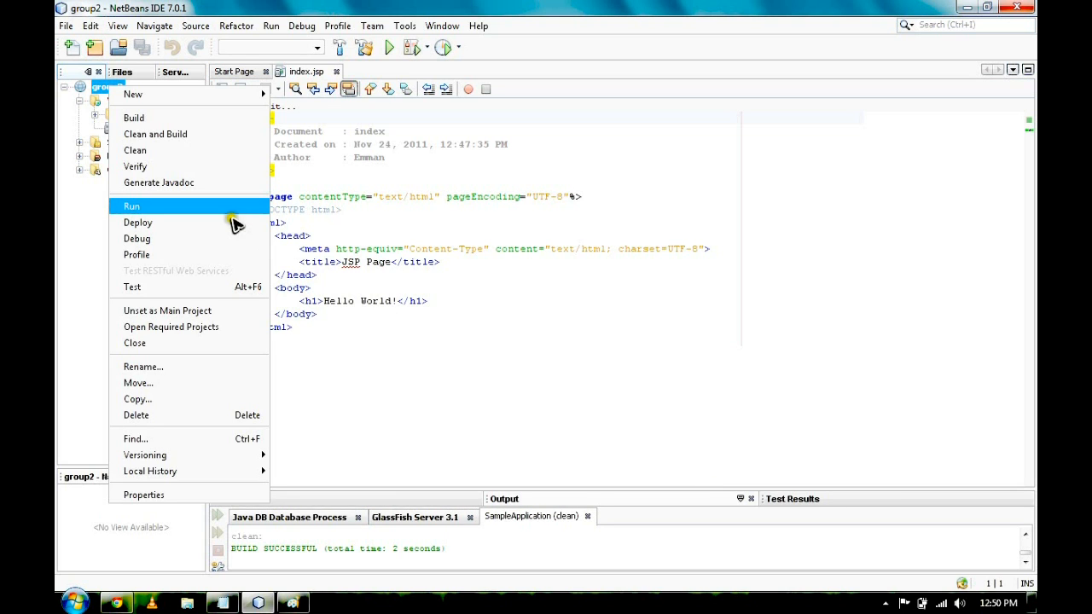
mouse_move(229, 215)
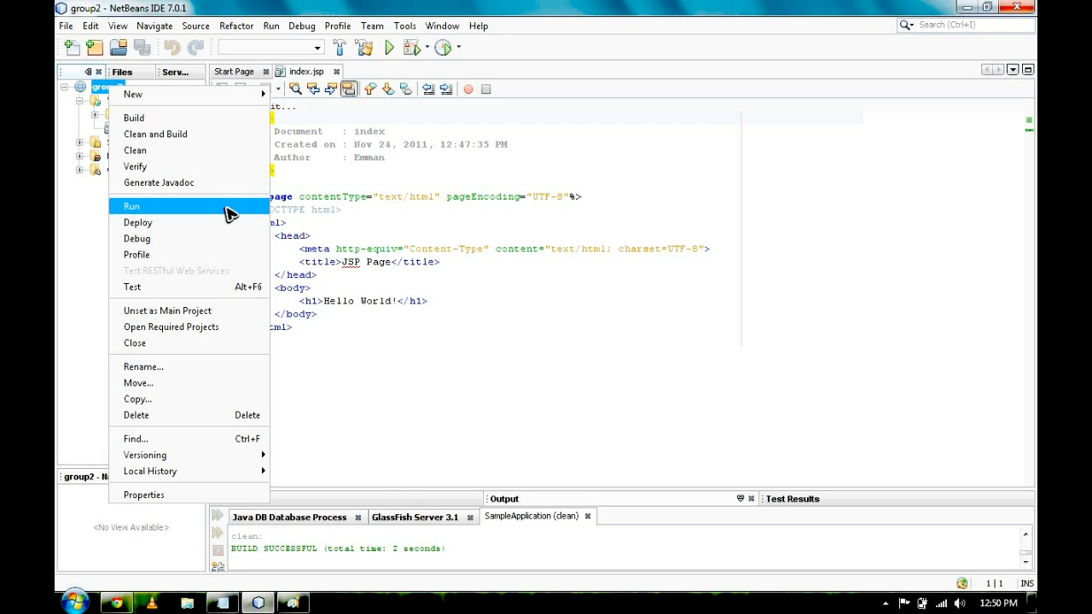
Step: Run the group2 project so its Hello World! page appears in Chrome
left_click(131, 205)
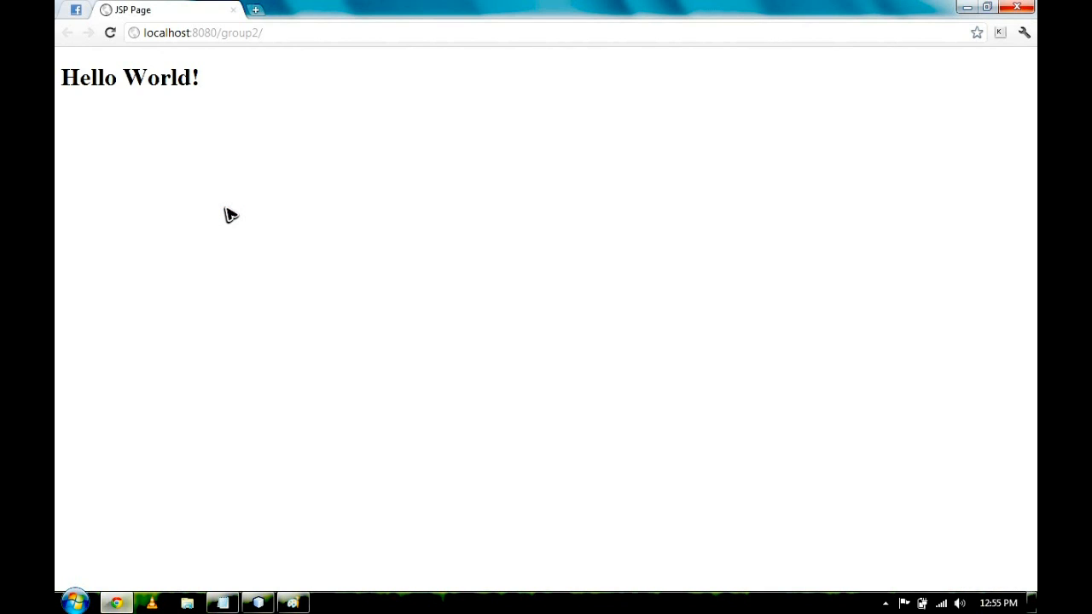
mouse_move(362, 49)
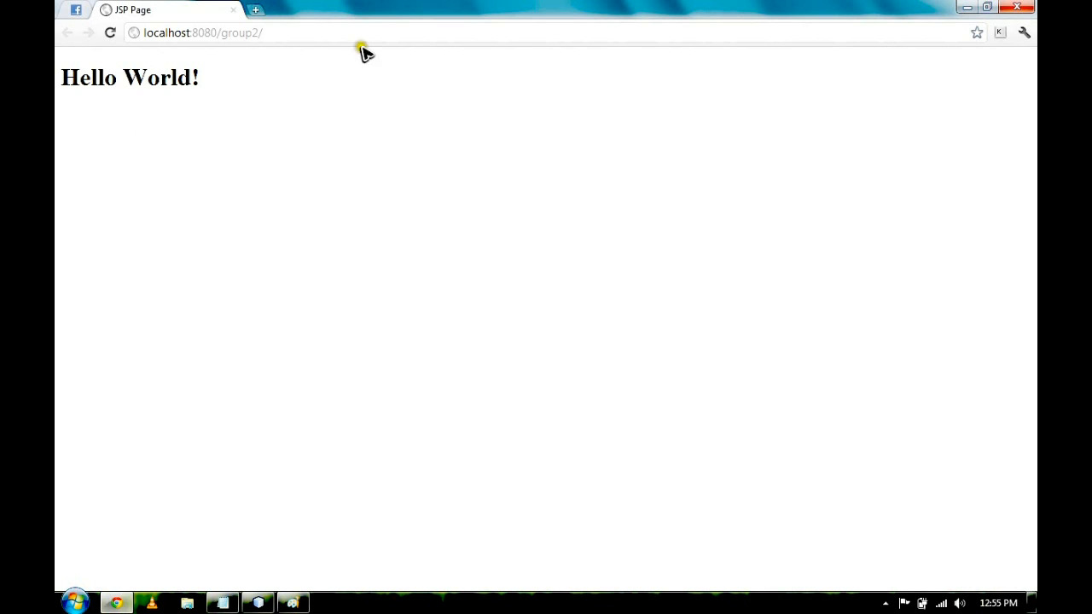
mouse_move(60, 14)
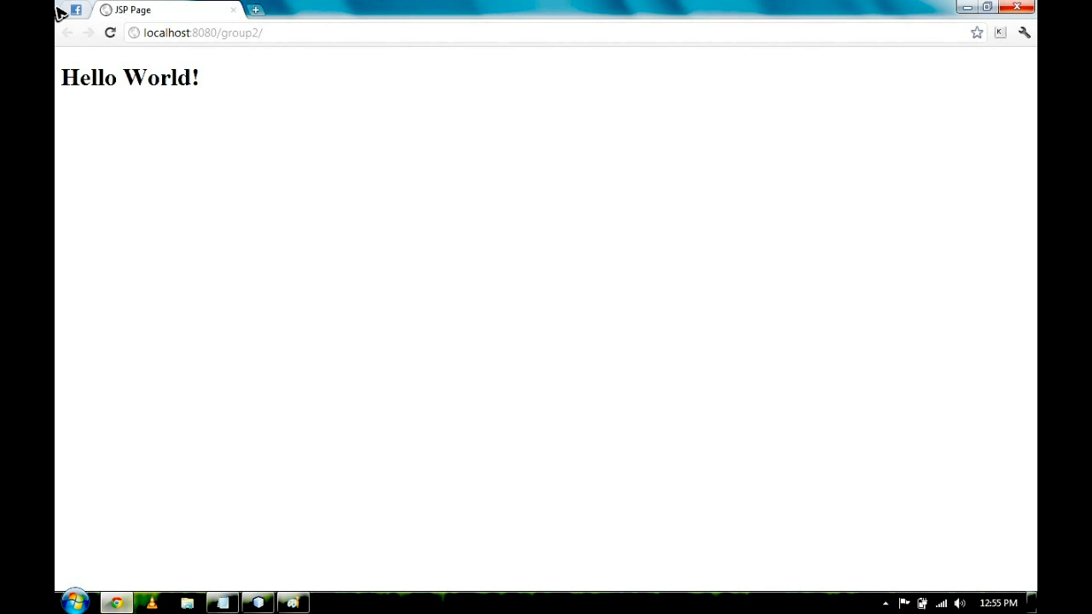
mouse_move(152, 84)
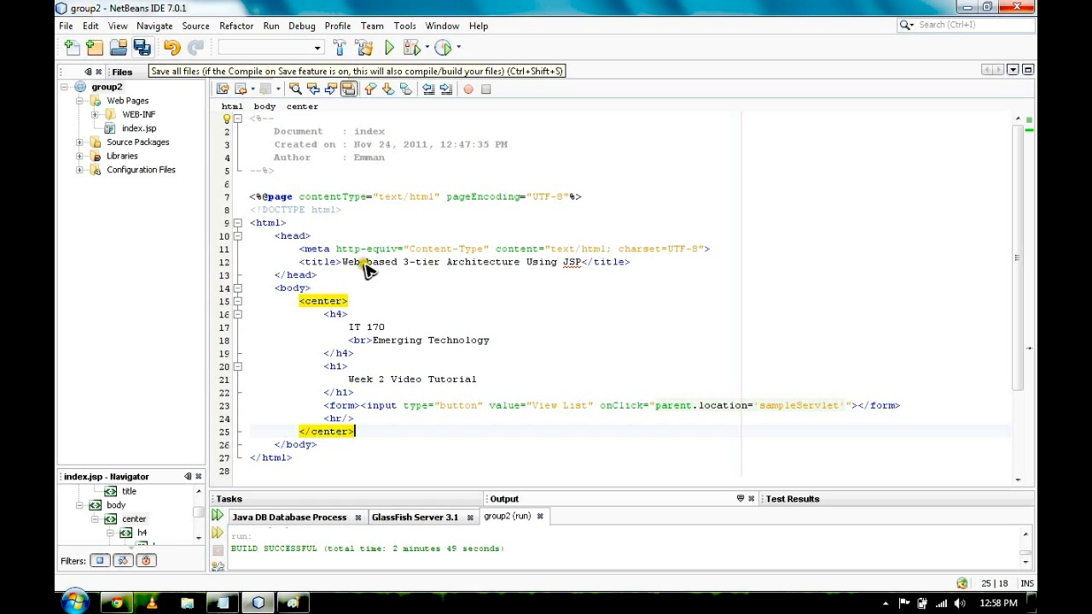
mouse_move(459, 360)
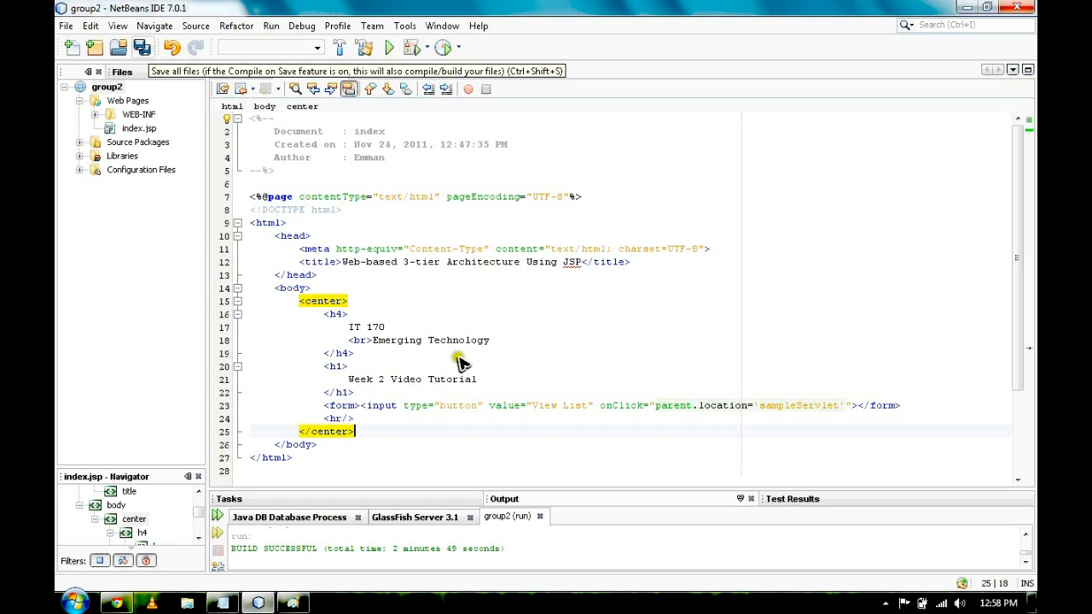
mouse_move(441, 307)
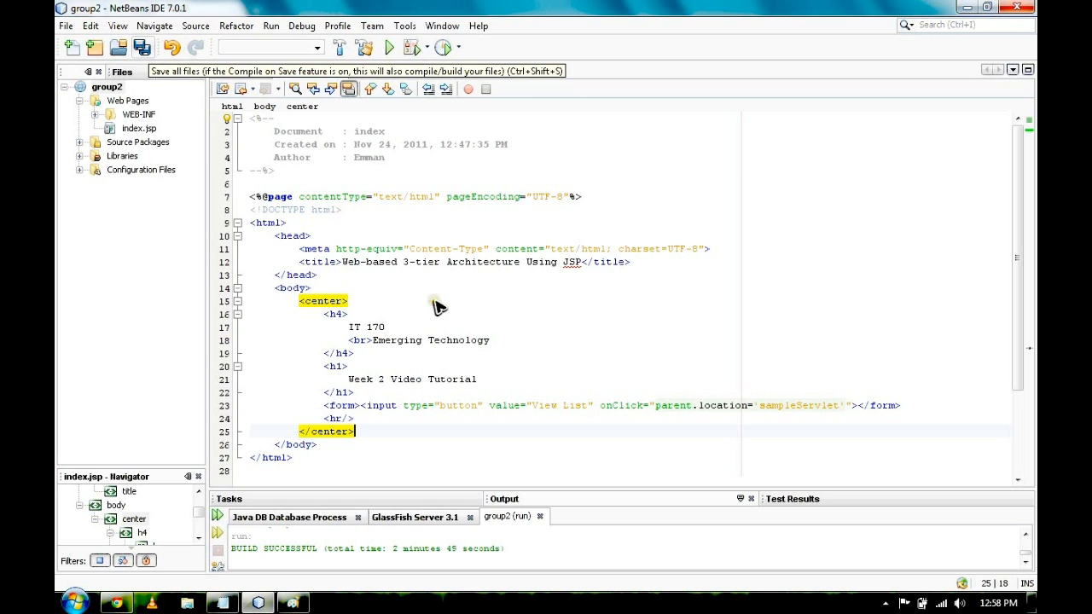
mouse_move(328, 379)
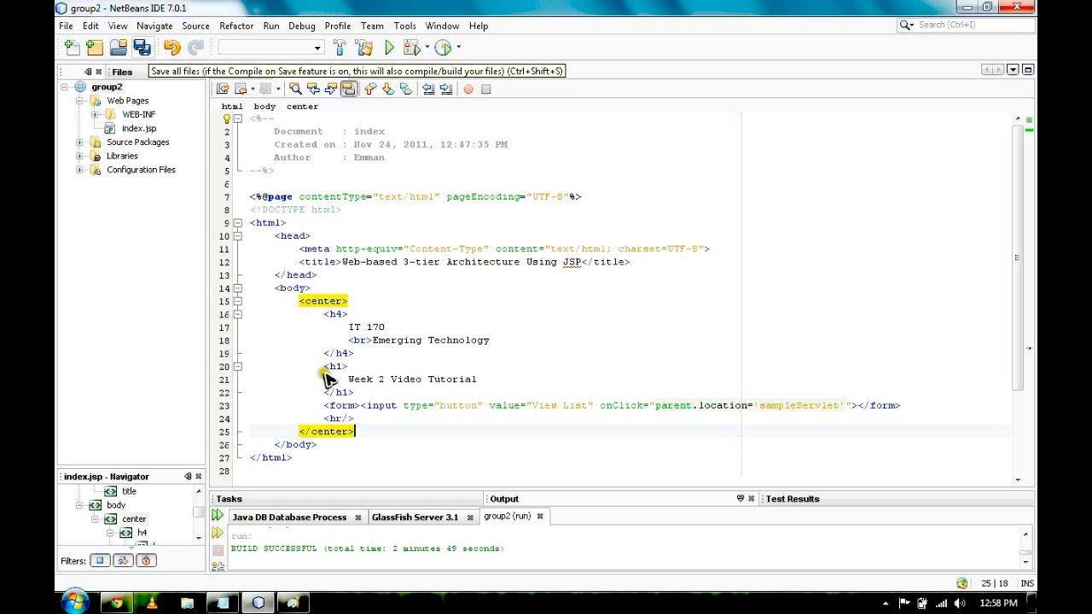
mouse_move(348, 335)
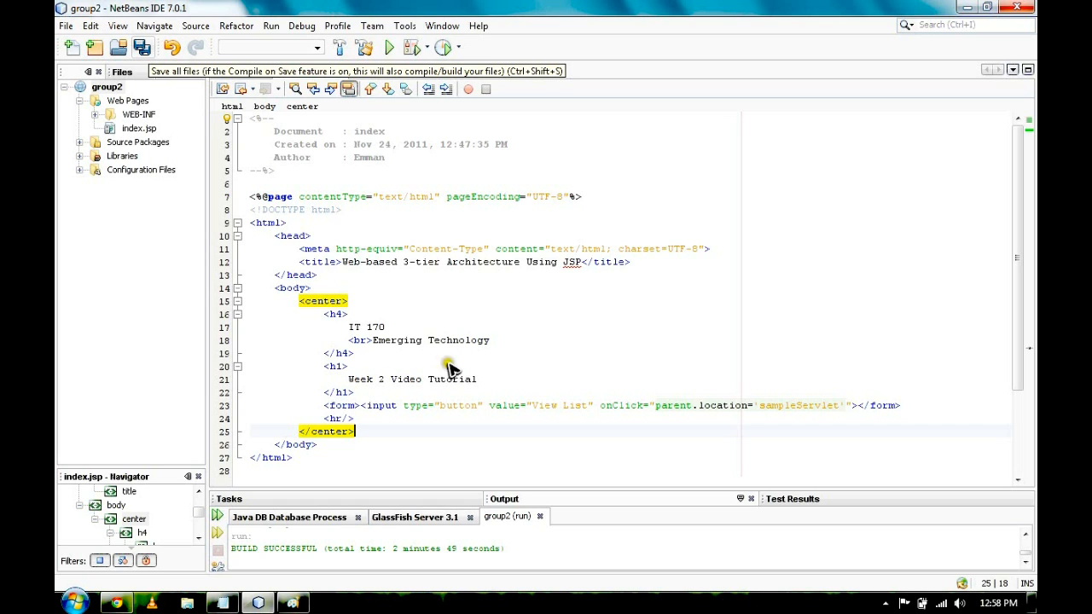
mouse_move(382, 311)
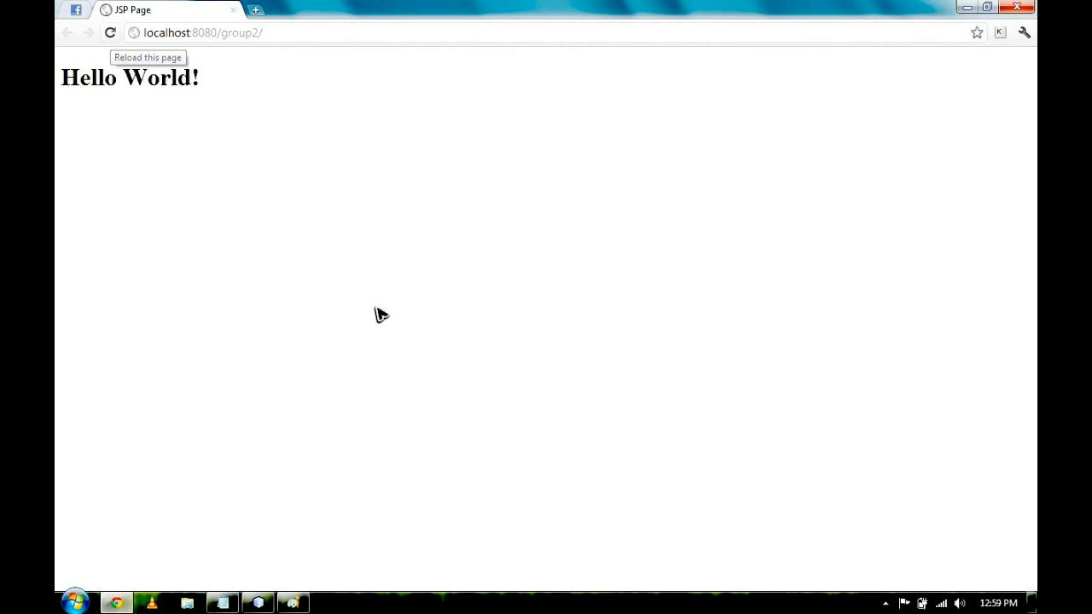
Step: Reload the Chrome page to show the edited index with IT 170 headings and View List button
left_click(109, 32)
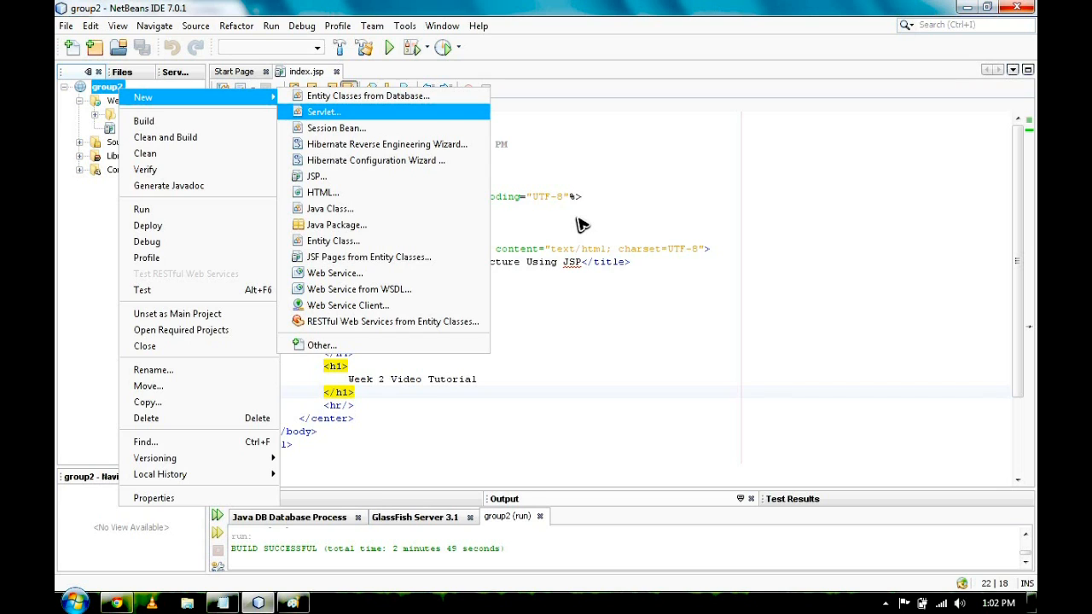
mouse_move(469, 187)
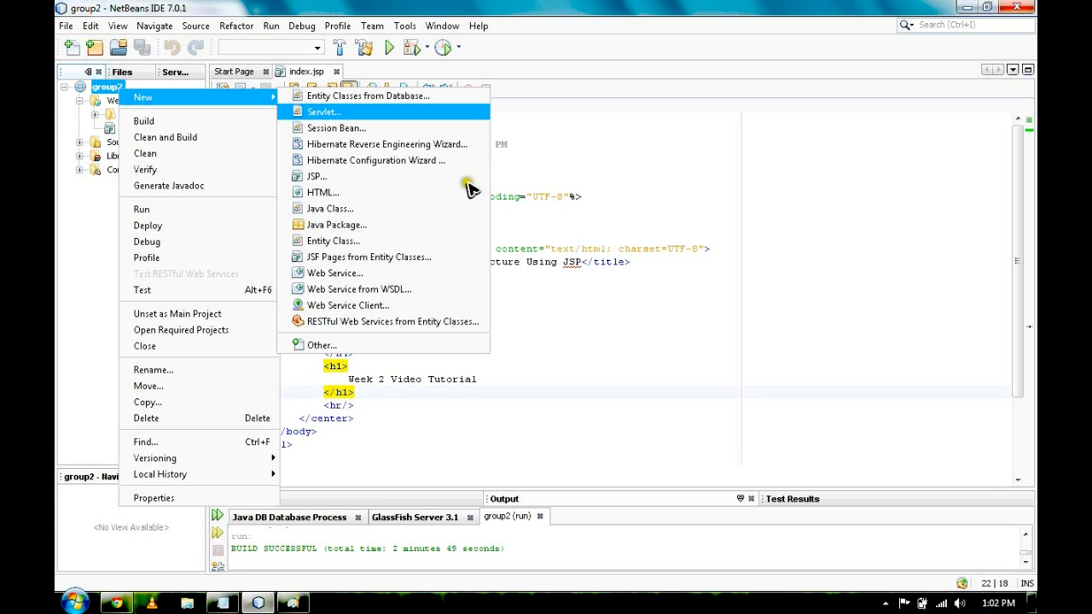
Step: Create servlet myServlet in the server package of group2 via the New Servlet wizard
left_click(324, 112)
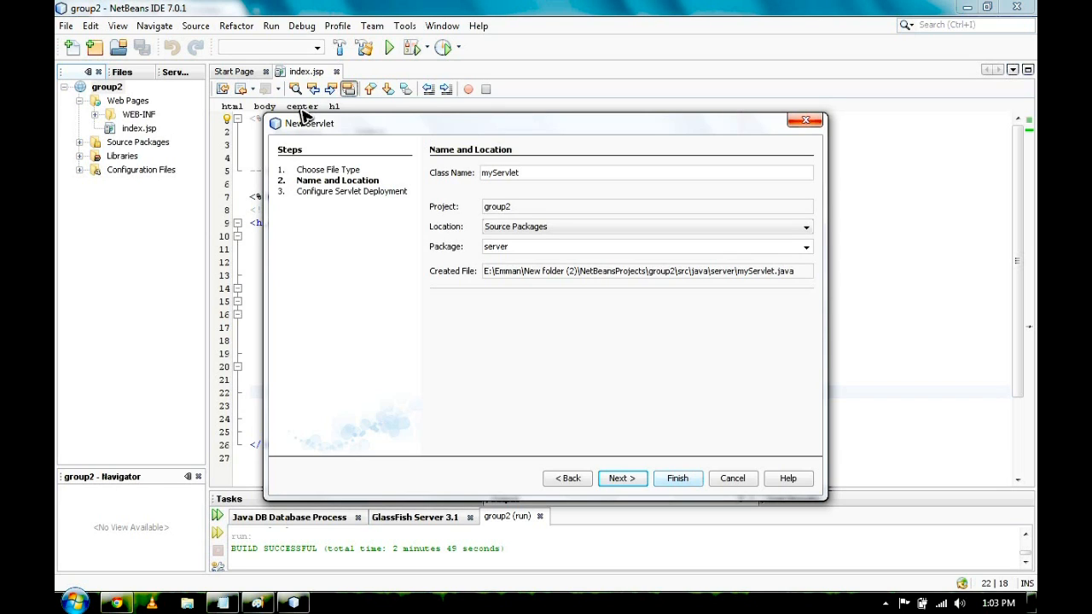
mouse_move(468, 157)
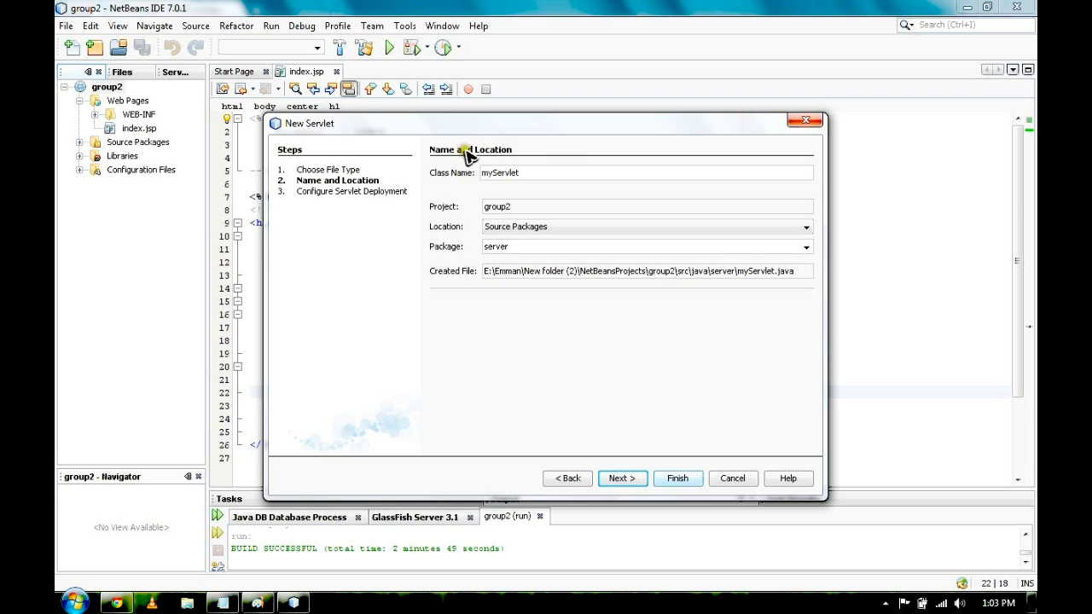
mouse_move(531, 283)
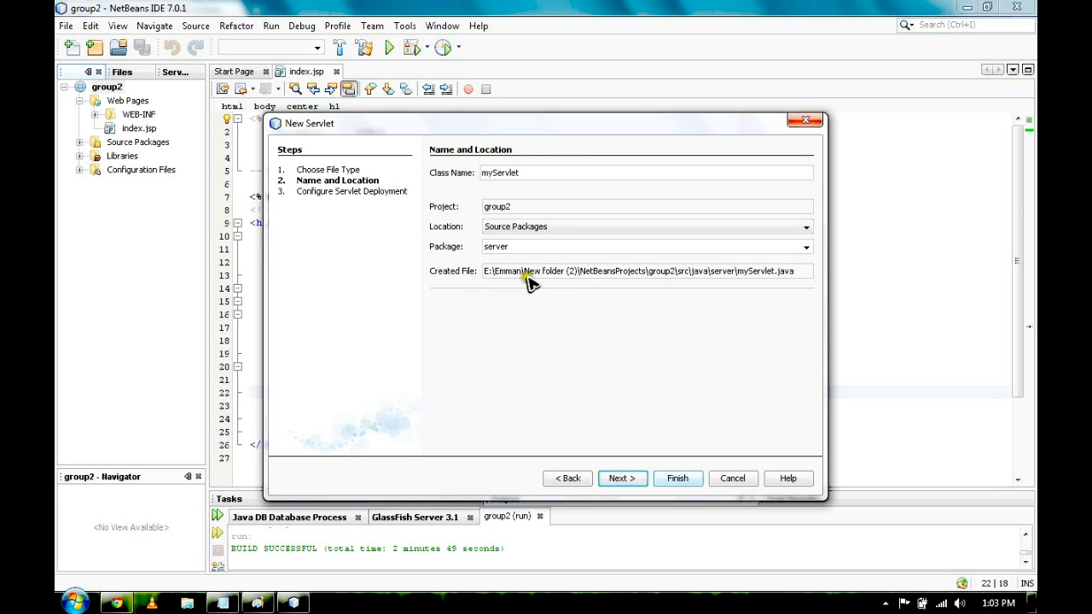
mouse_move(543, 367)
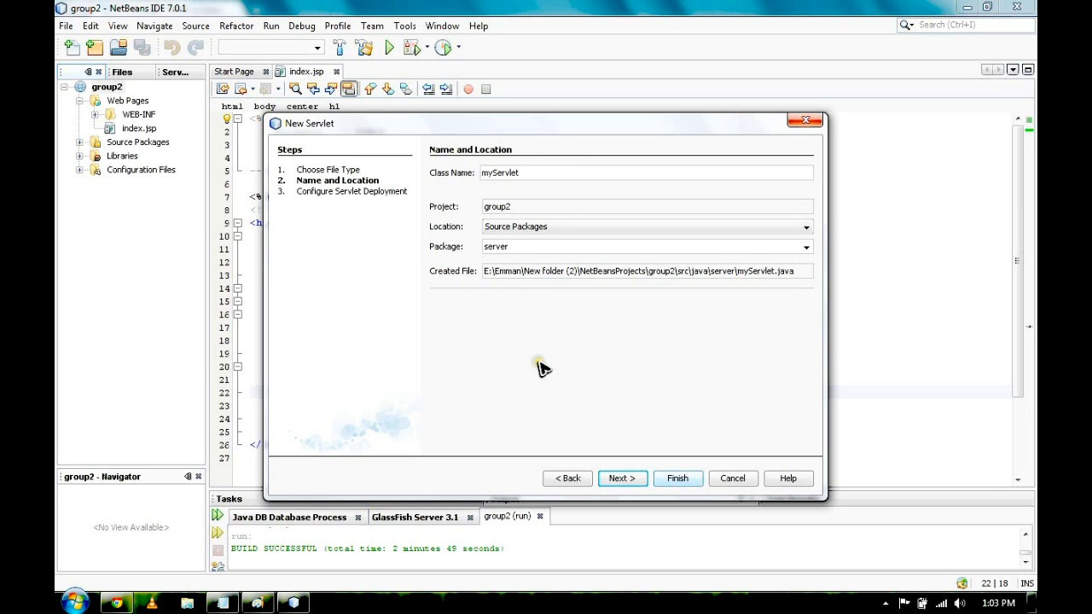
left_click(677, 478)
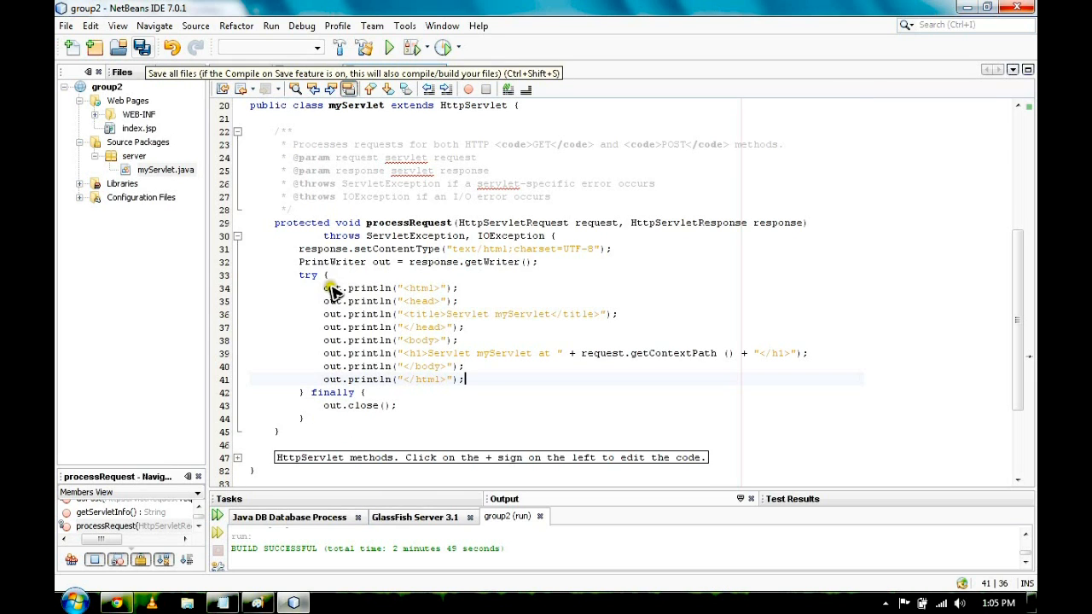
mouse_move(420, 286)
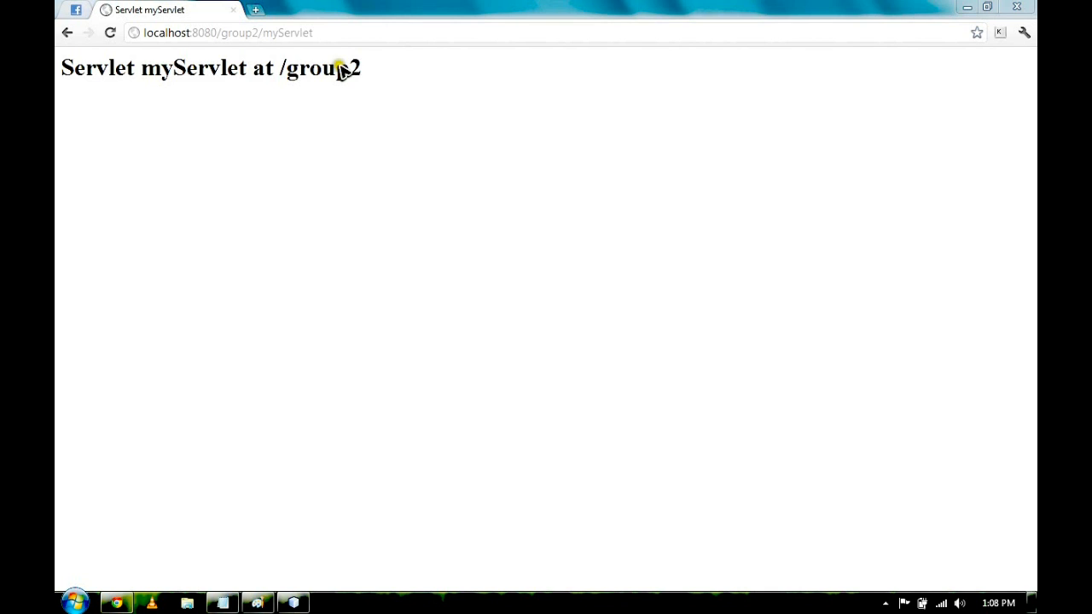
mouse_move(277, 17)
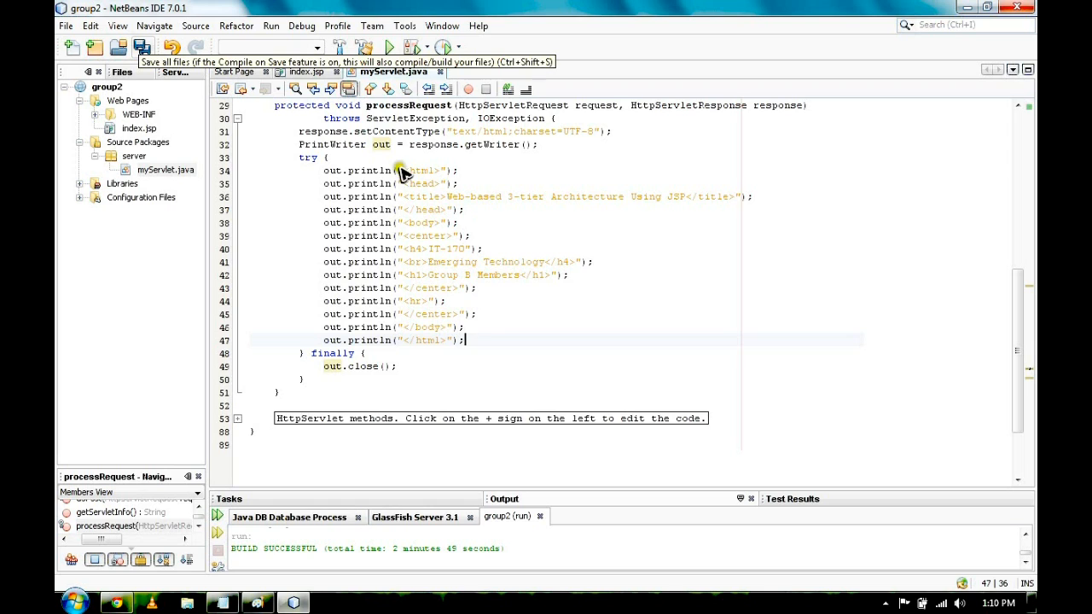
mouse_move(441, 255)
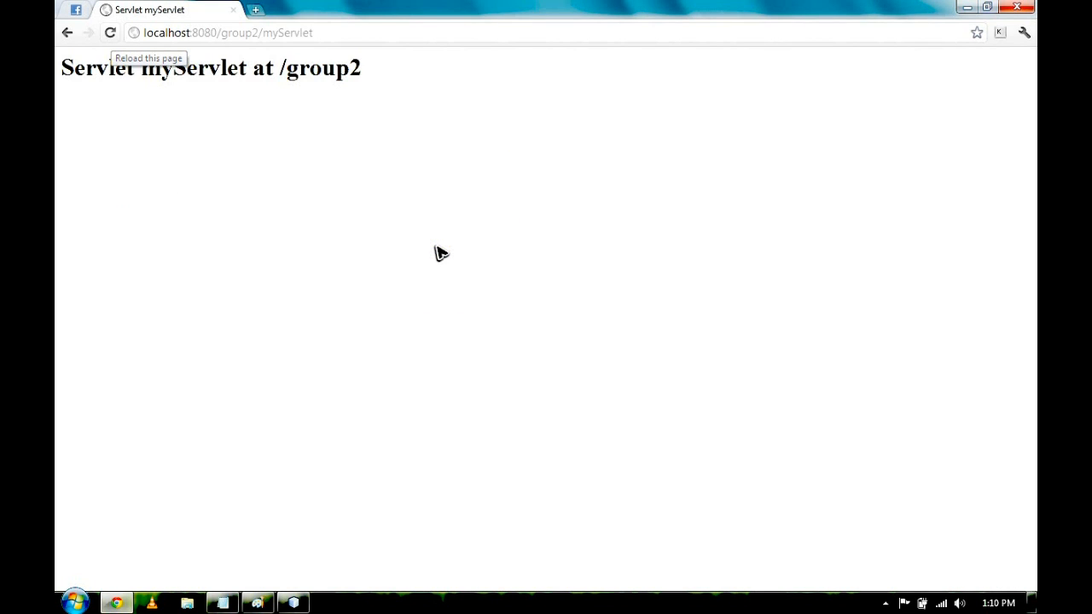
mouse_move(319, 186)
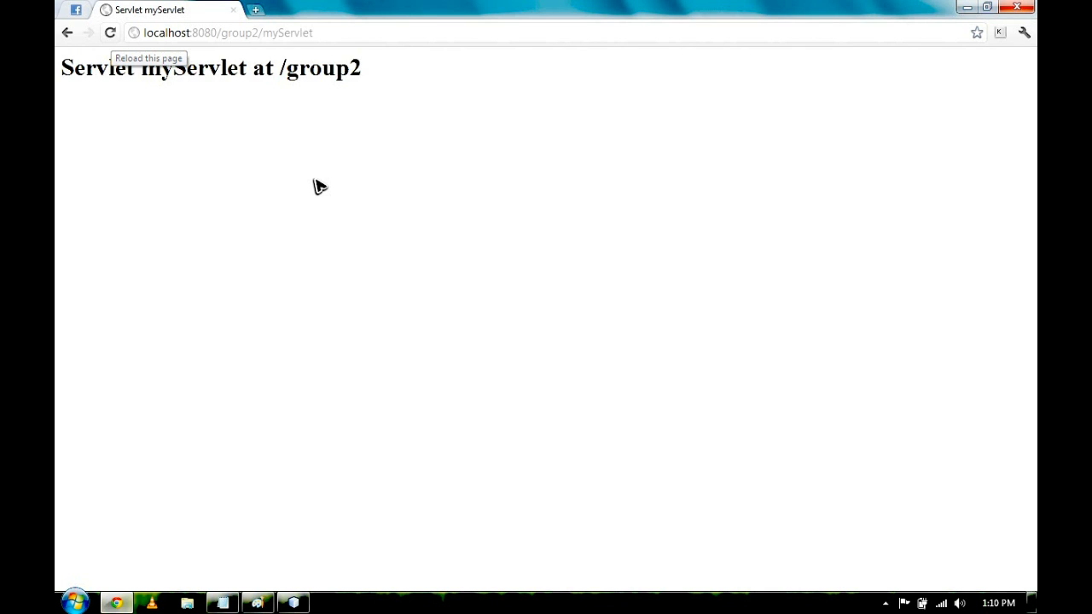
Step: Reload the myServlet page in Chrome to show its new Group B Members output
left_click(109, 32)
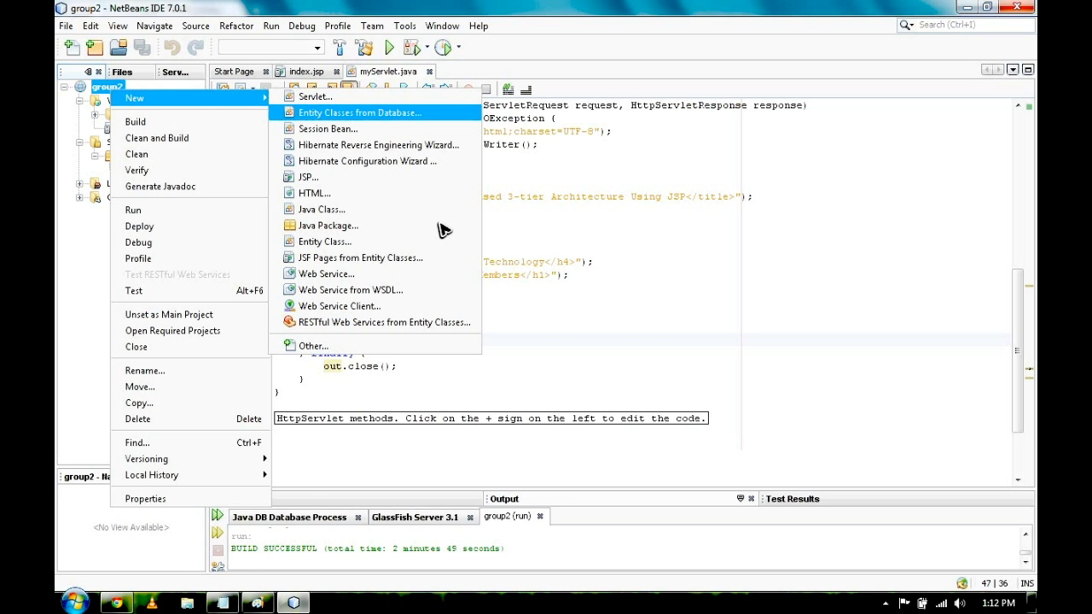
mouse_move(174, 111)
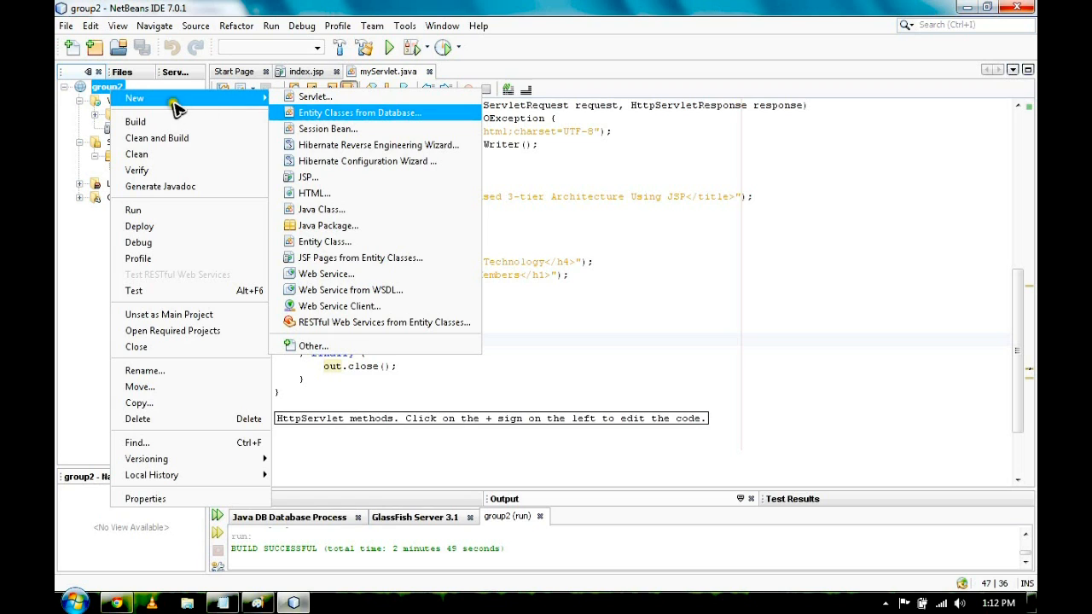
mouse_move(355, 126)
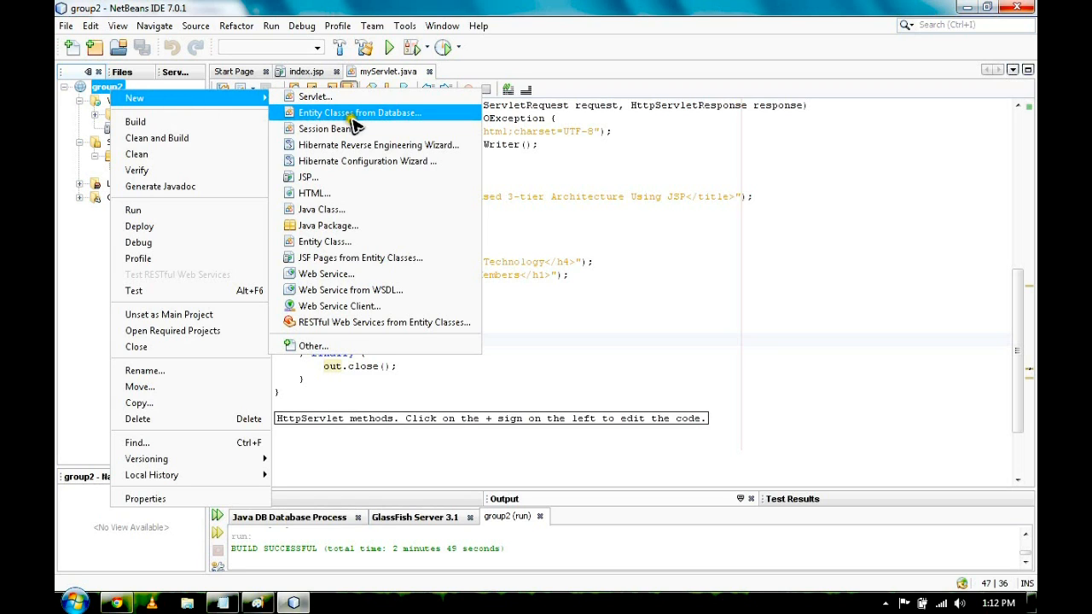
Step: Launch the New Entity Classes from Database wizard for group2
left_click(358, 112)
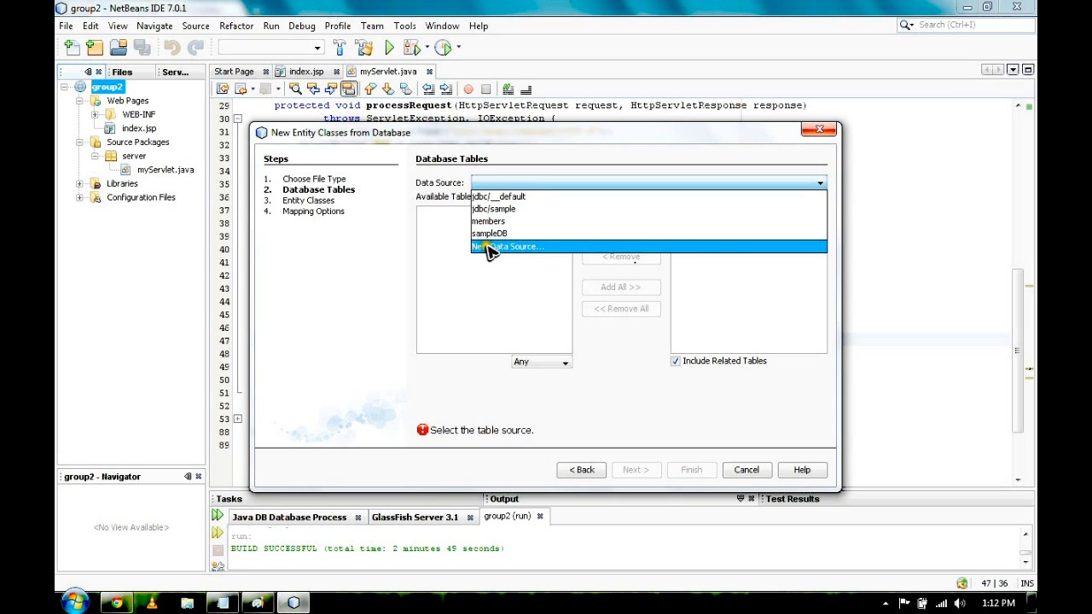
Step: Create data source myDatabase on a tested MySQL Connector/J connection to localhost:3307/student
left_click(509, 245)
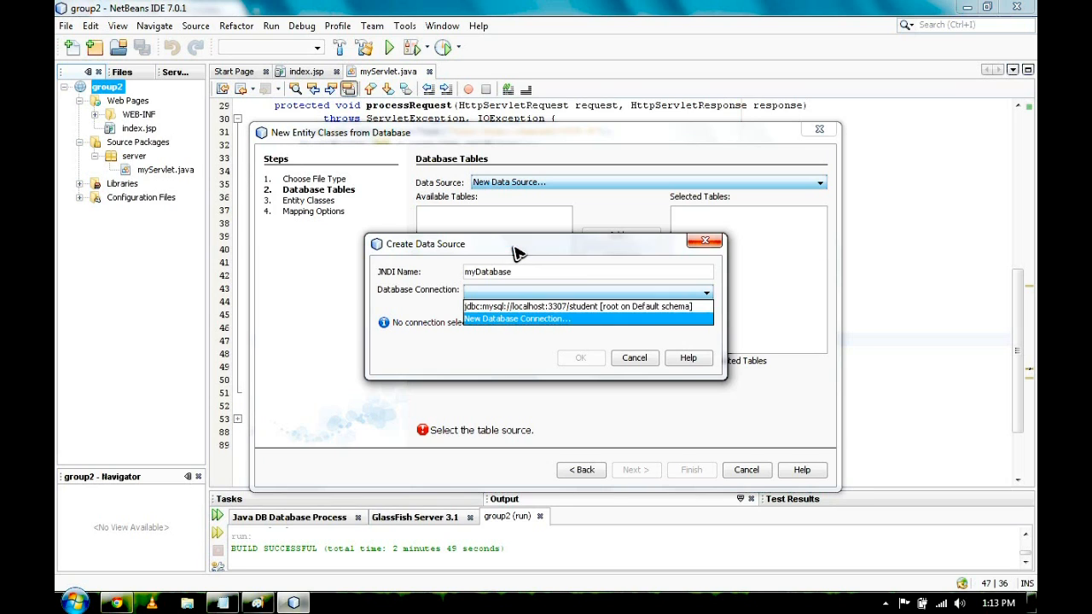
mouse_move(406, 284)
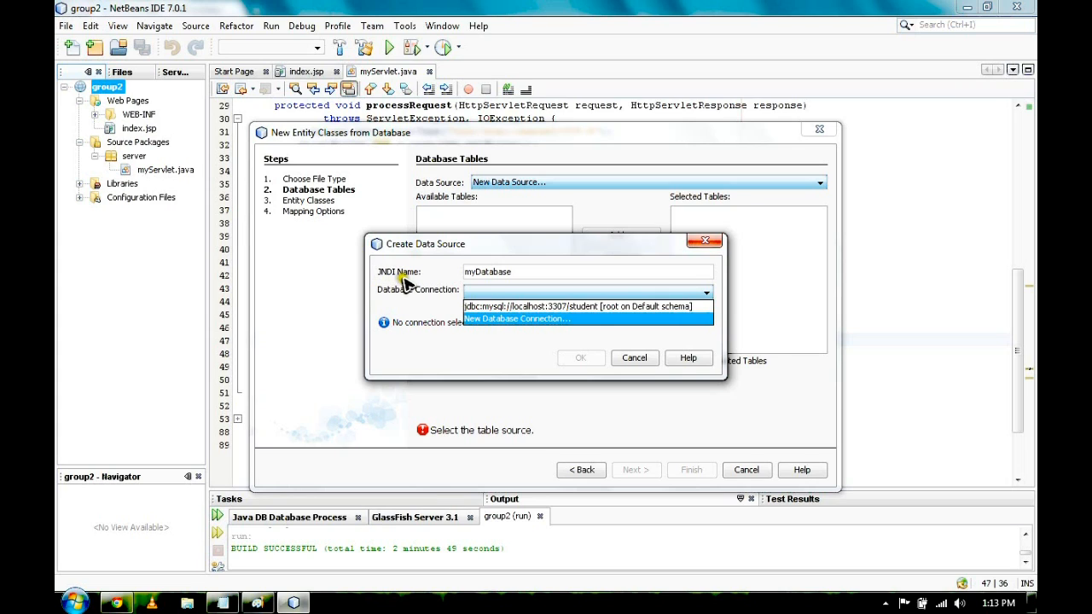
mouse_move(461, 263)
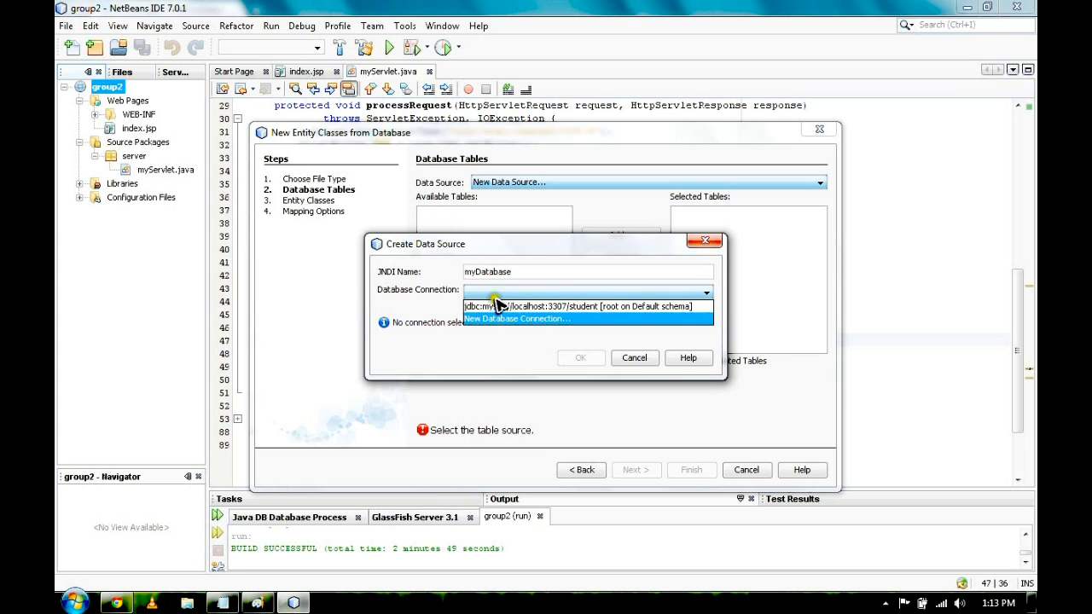
mouse_move(493, 325)
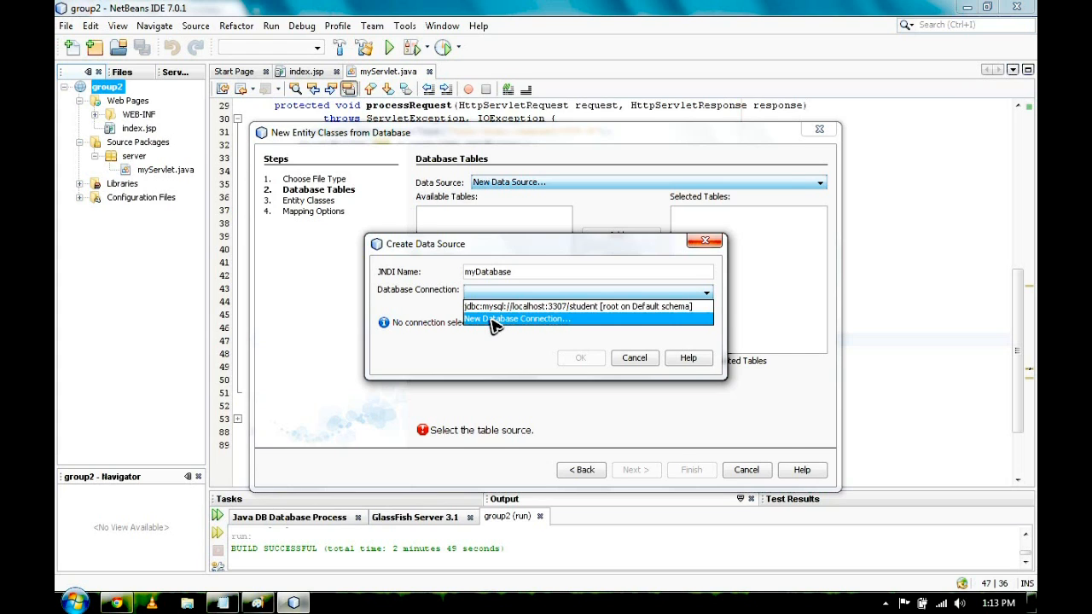
left_click(516, 319)
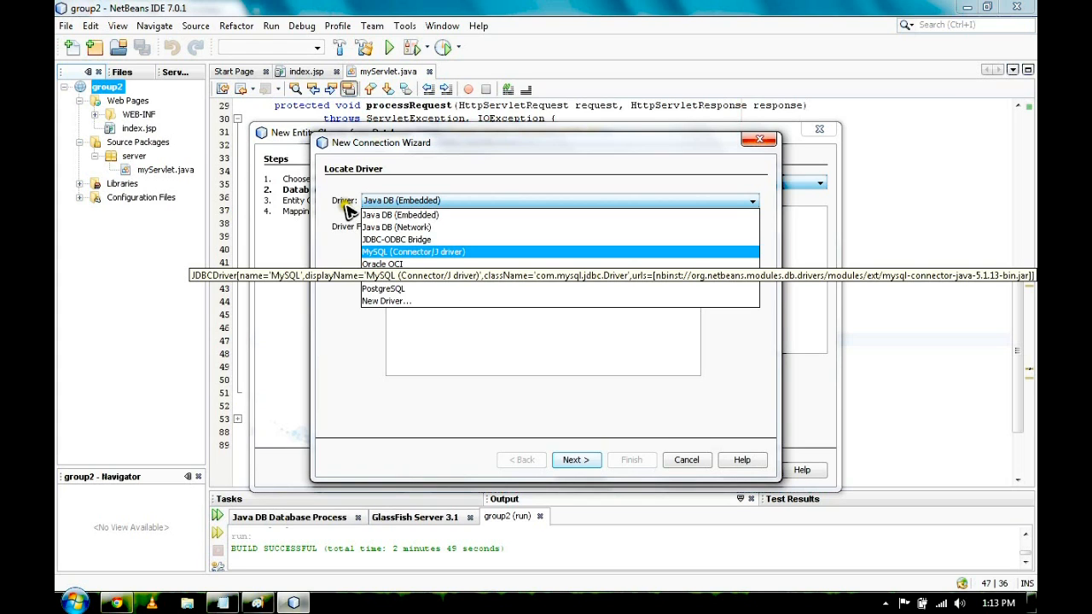
mouse_move(396, 263)
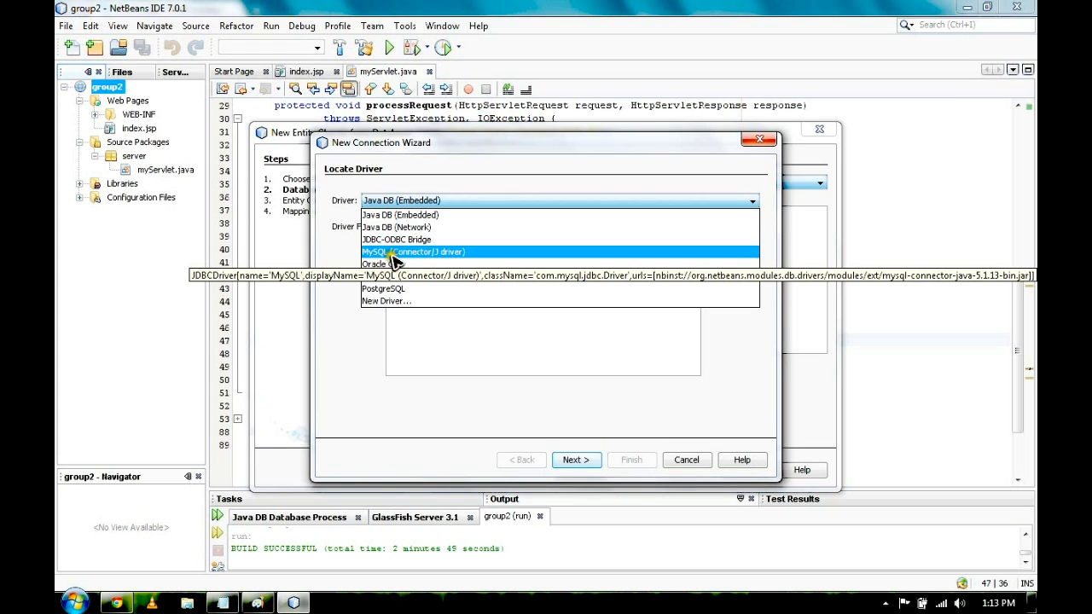
mouse_move(437, 258)
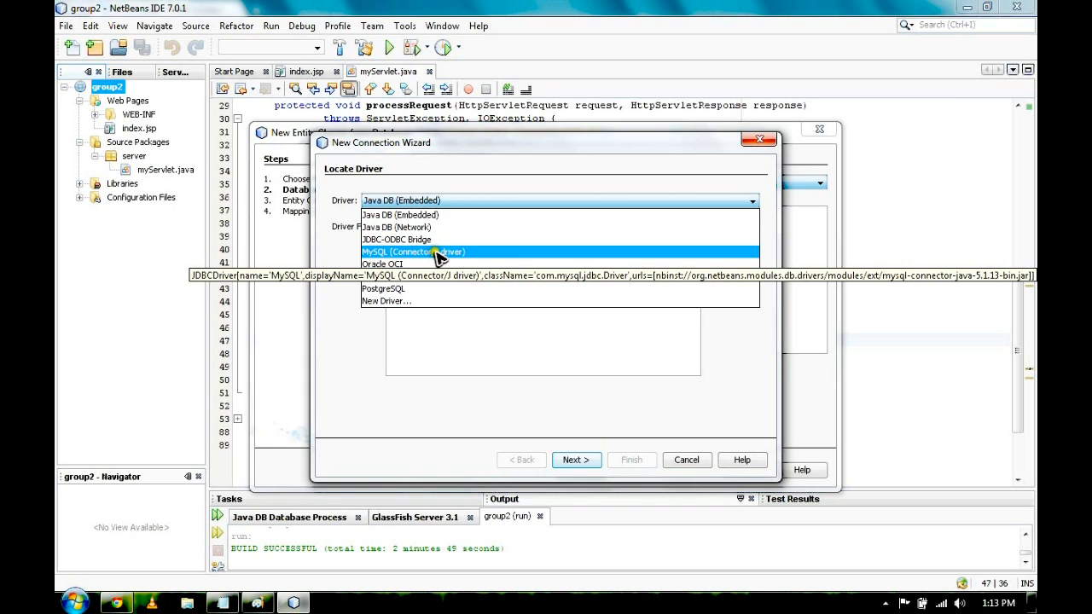
left_click(413, 253)
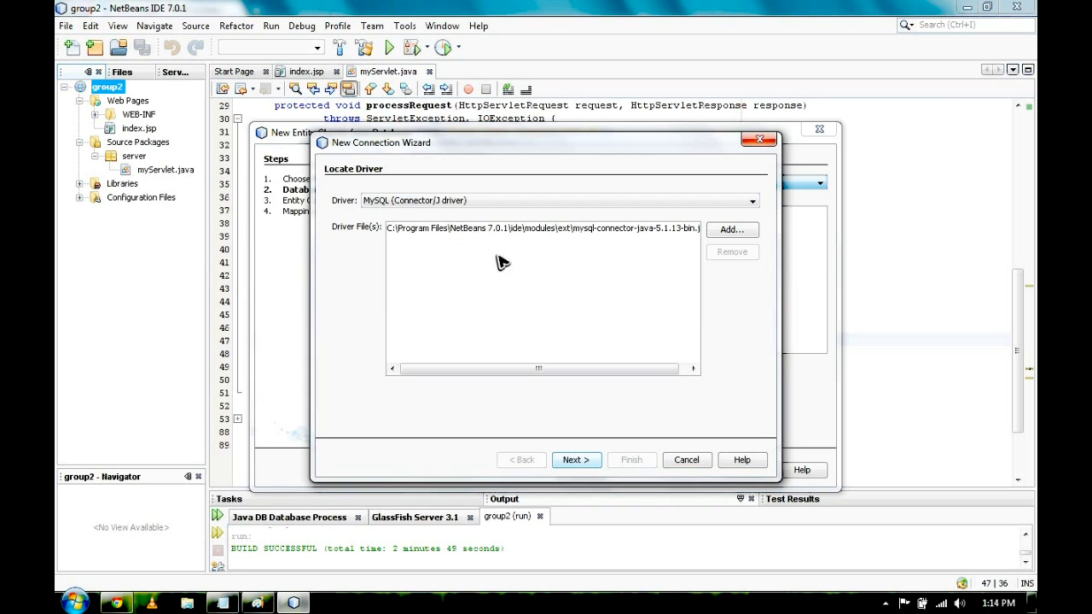
mouse_move(464, 301)
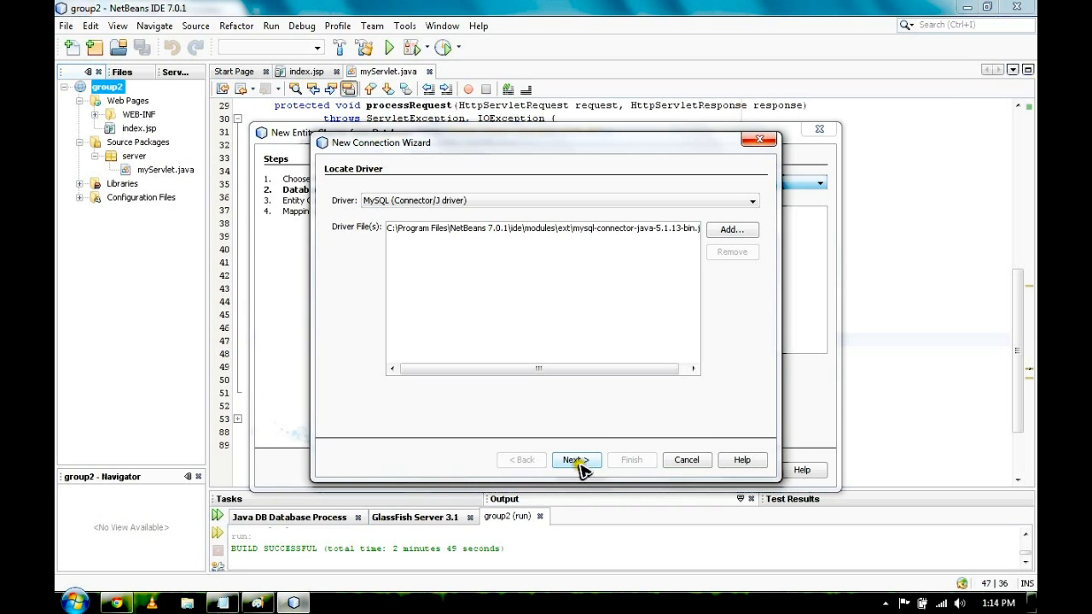
left_click(576, 461)
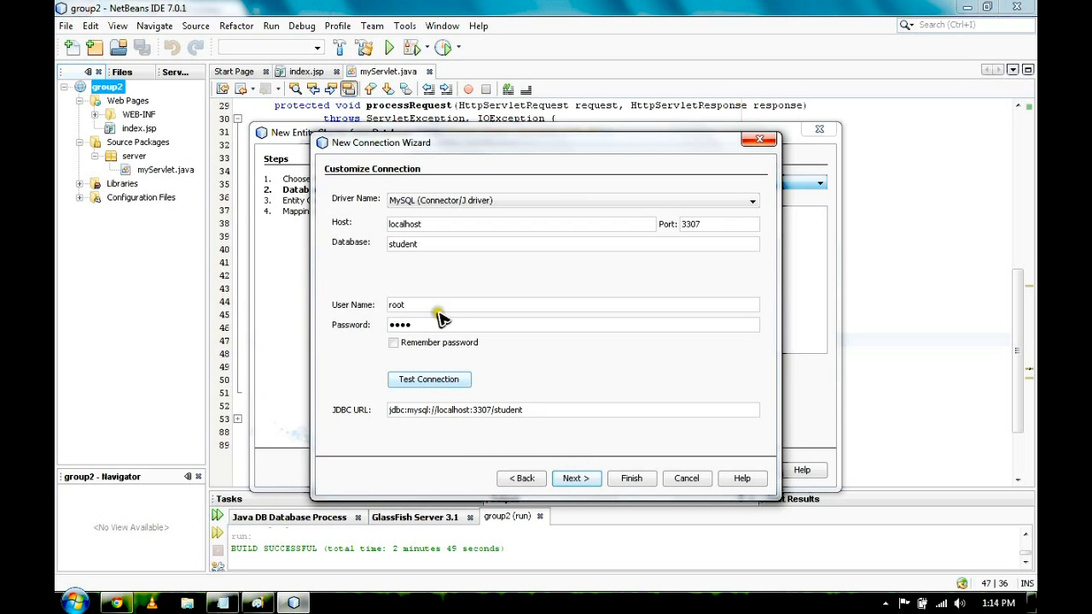
mouse_move(495, 255)
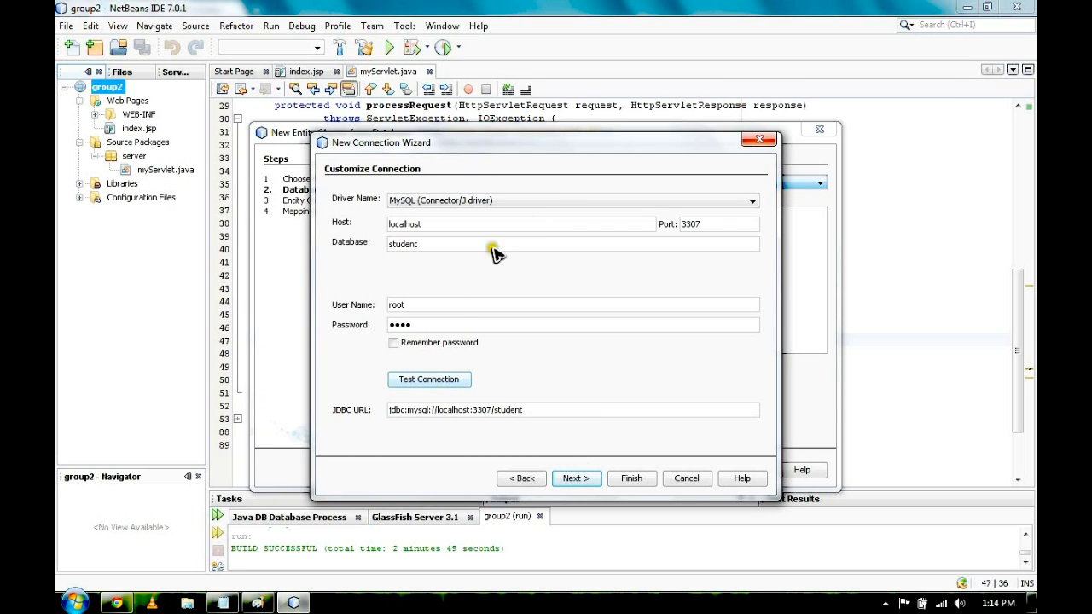
mouse_move(358, 256)
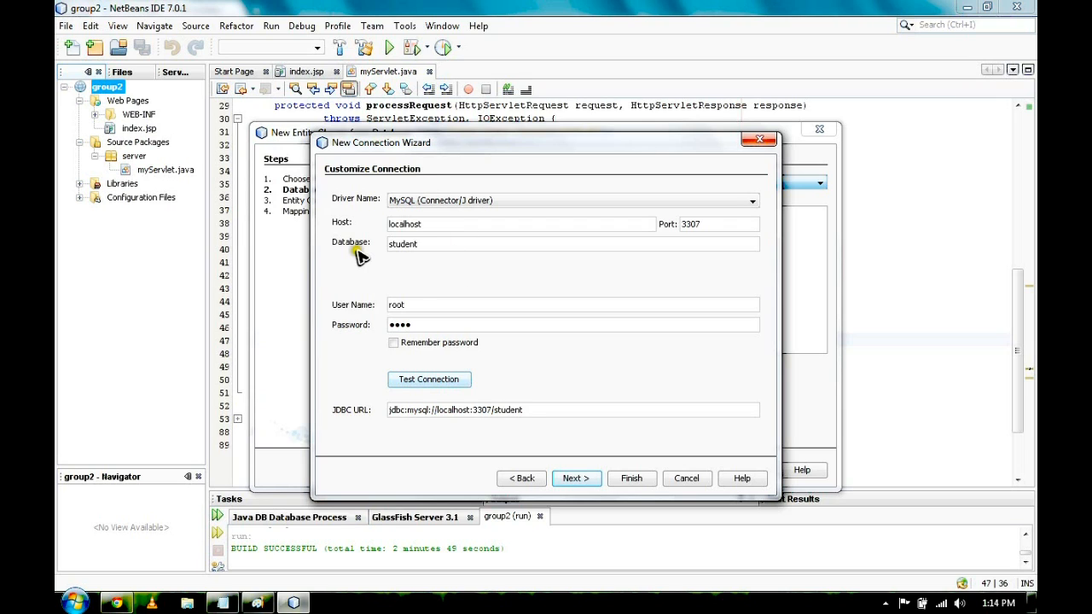
mouse_move(433, 401)
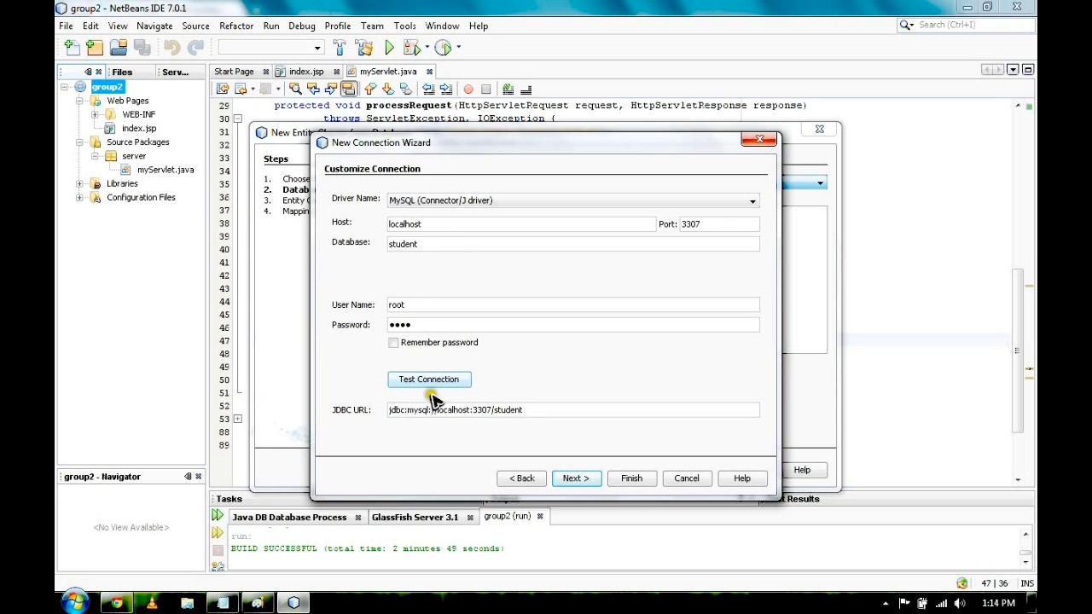
left_click(430, 379)
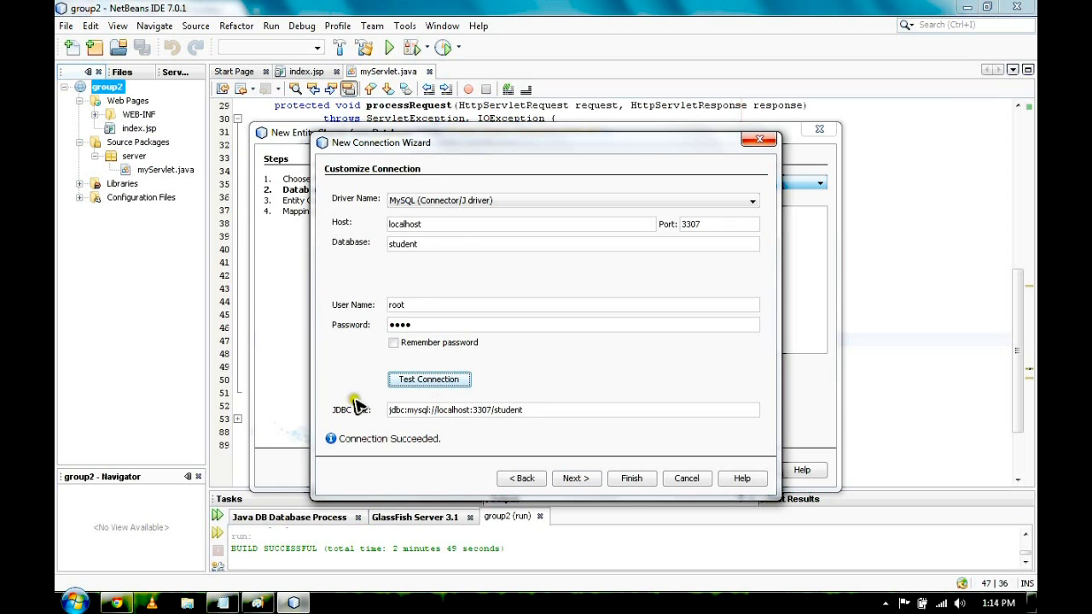
left_click(631, 478)
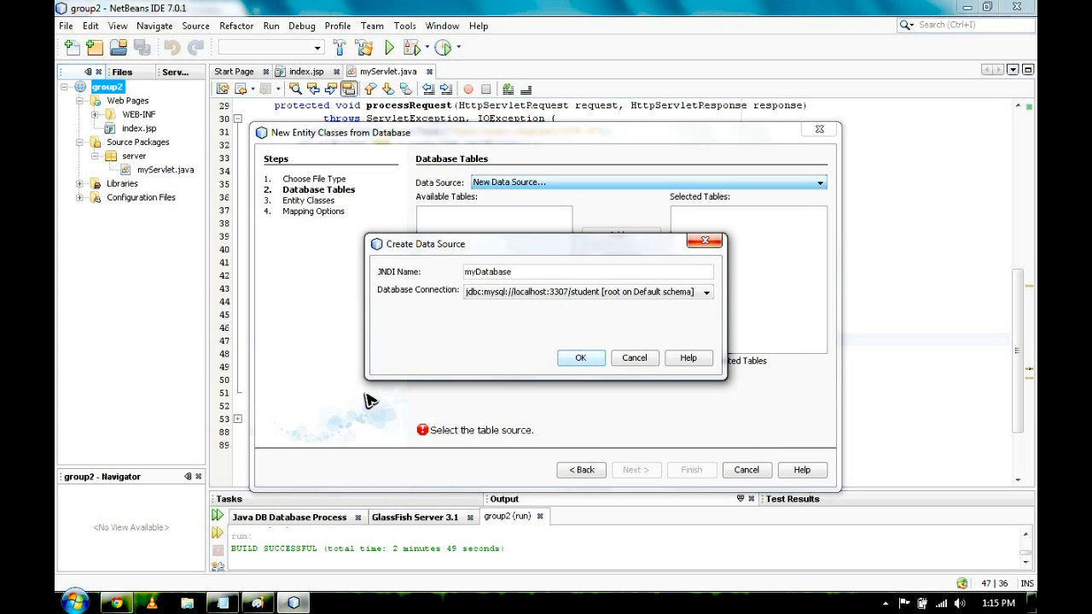
mouse_move(461, 367)
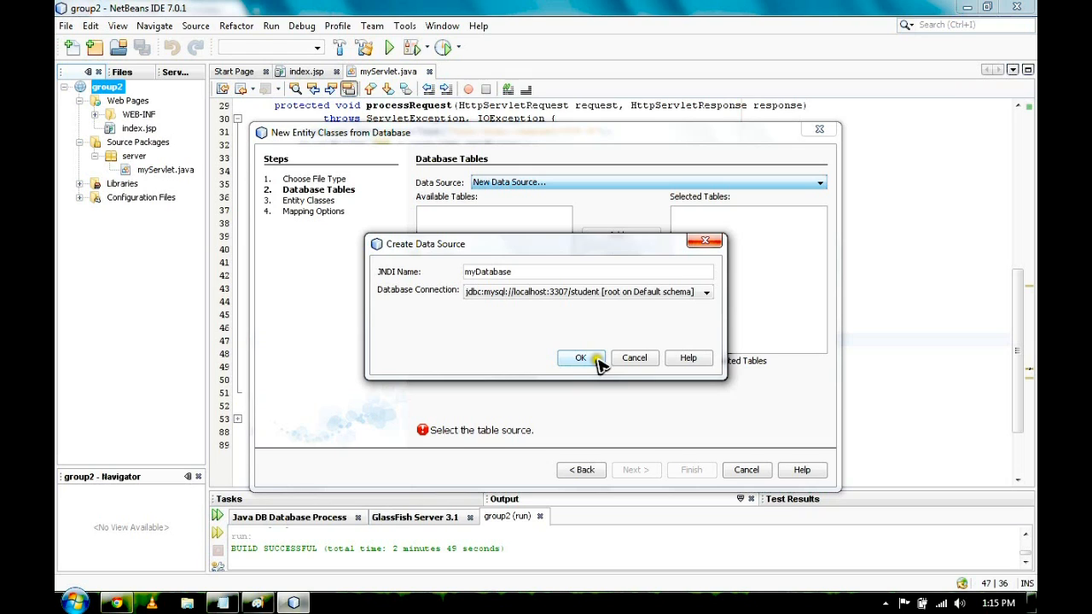
left_click(580, 359)
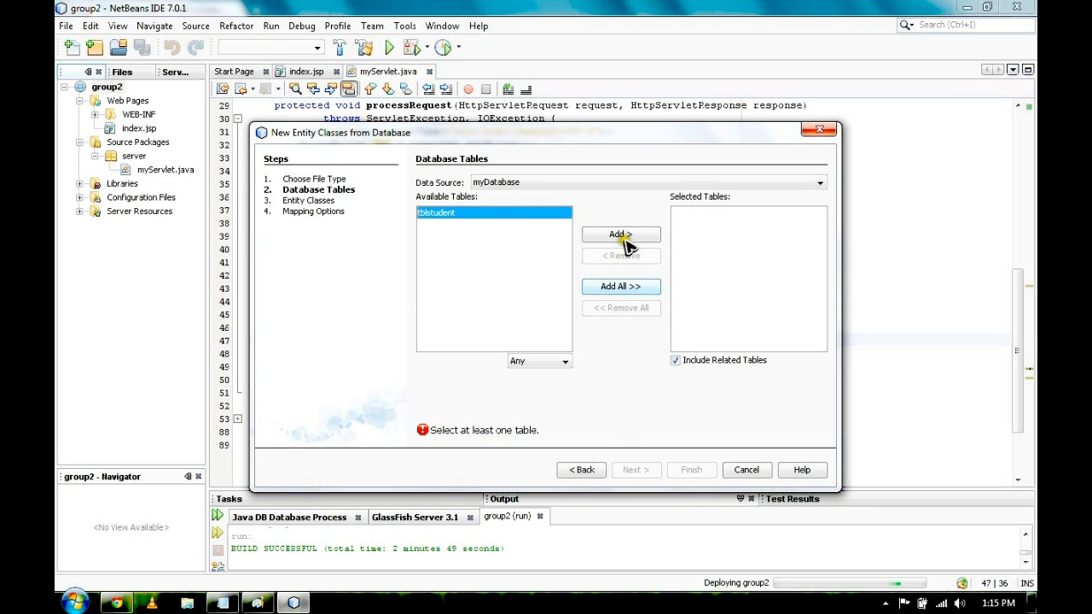
Step: Add the tblstudent table and generate the Tblstudent entity class into the model package
left_click(621, 236)
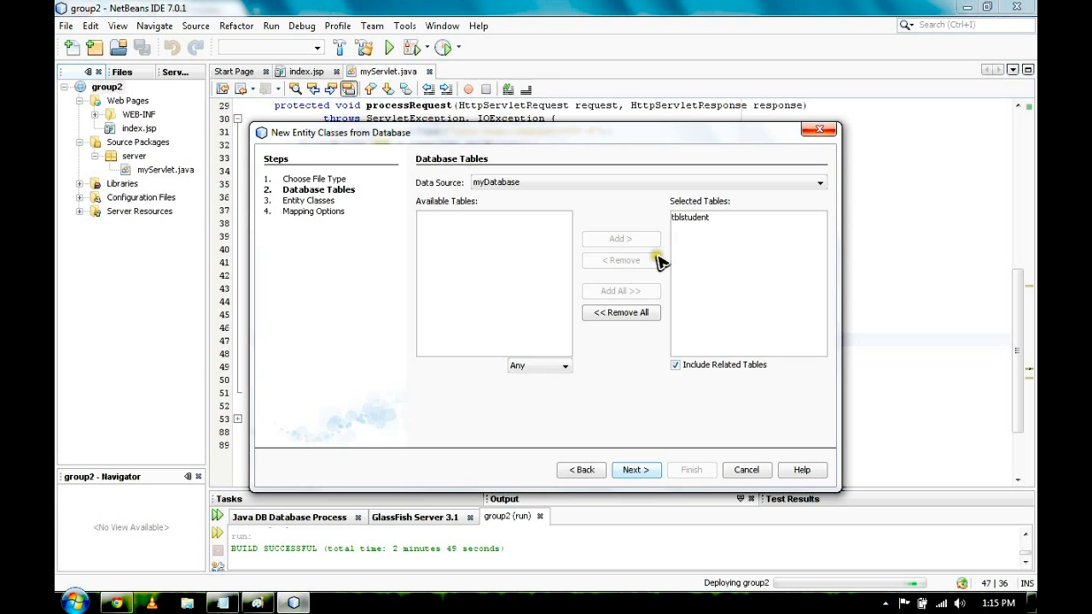
left_click(634, 471)
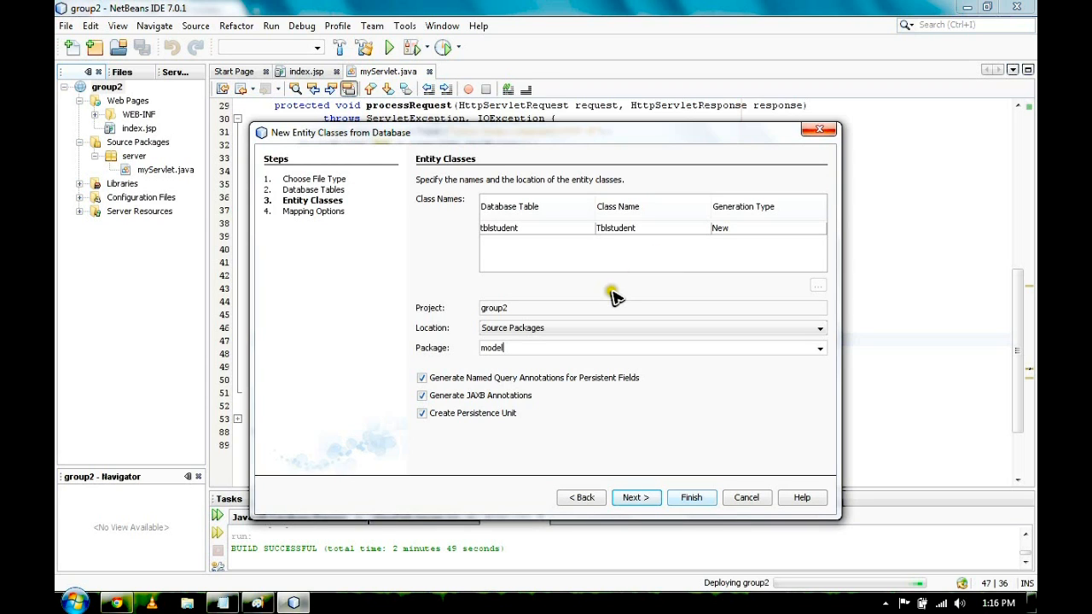
left_click(691, 499)
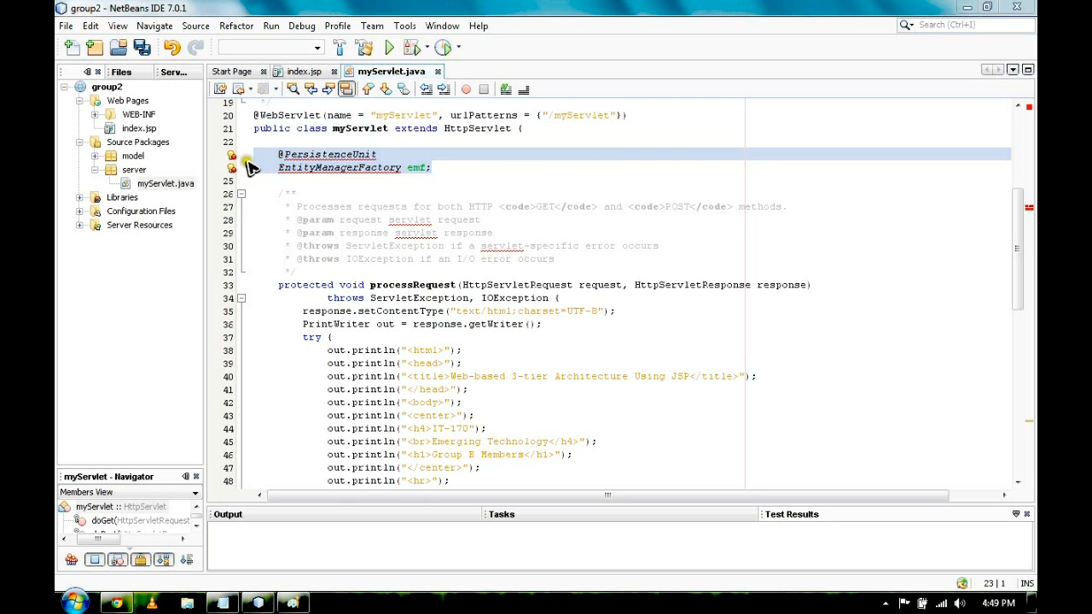
mouse_move(241, 162)
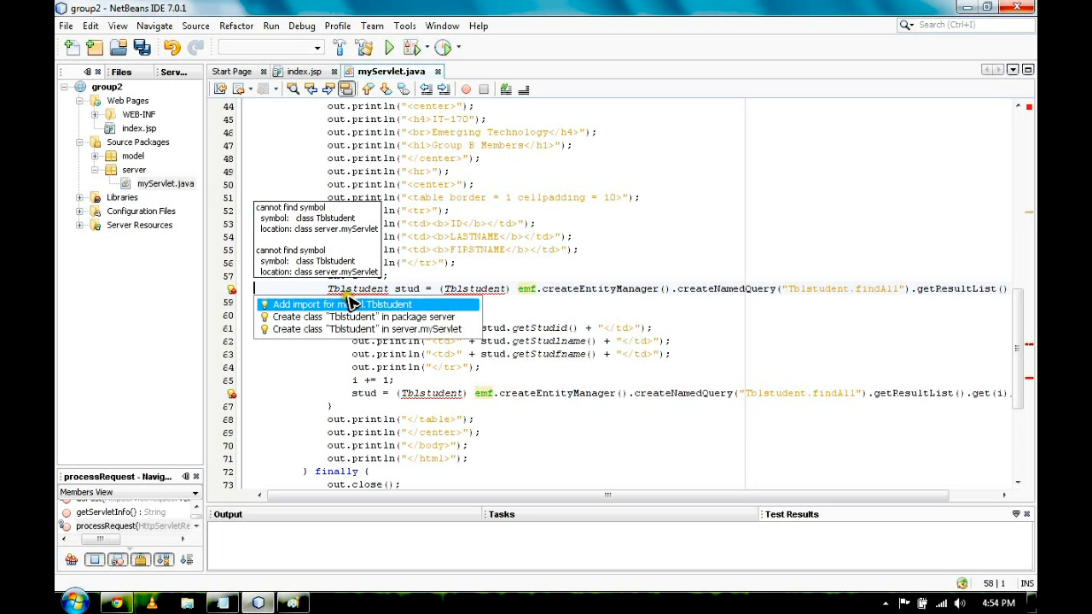
mouse_move(484, 297)
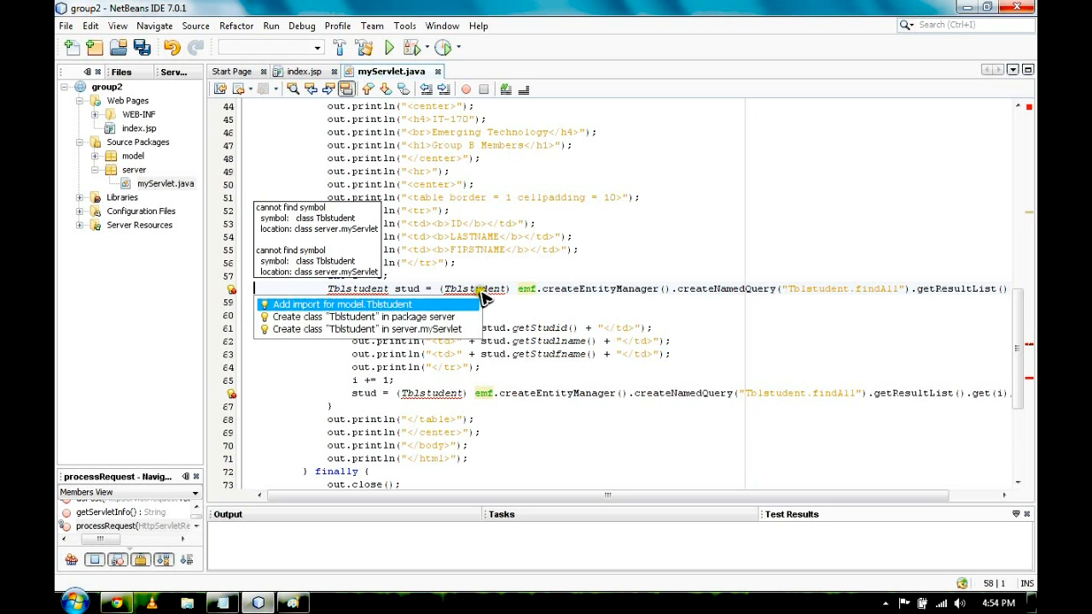
mouse_move(367, 294)
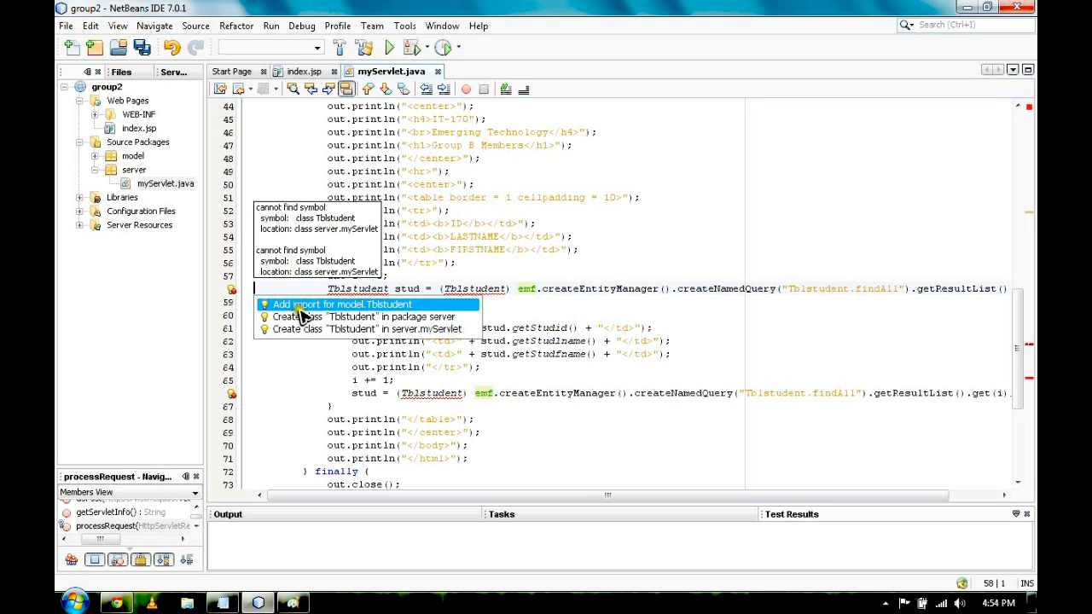
mouse_move(396, 293)
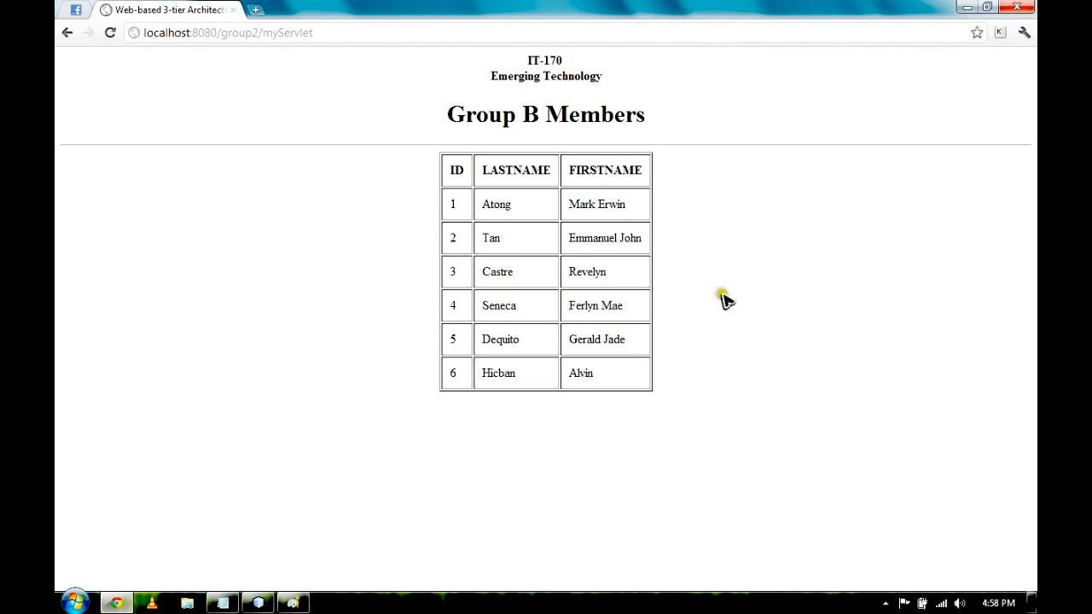
mouse_move(601, 178)
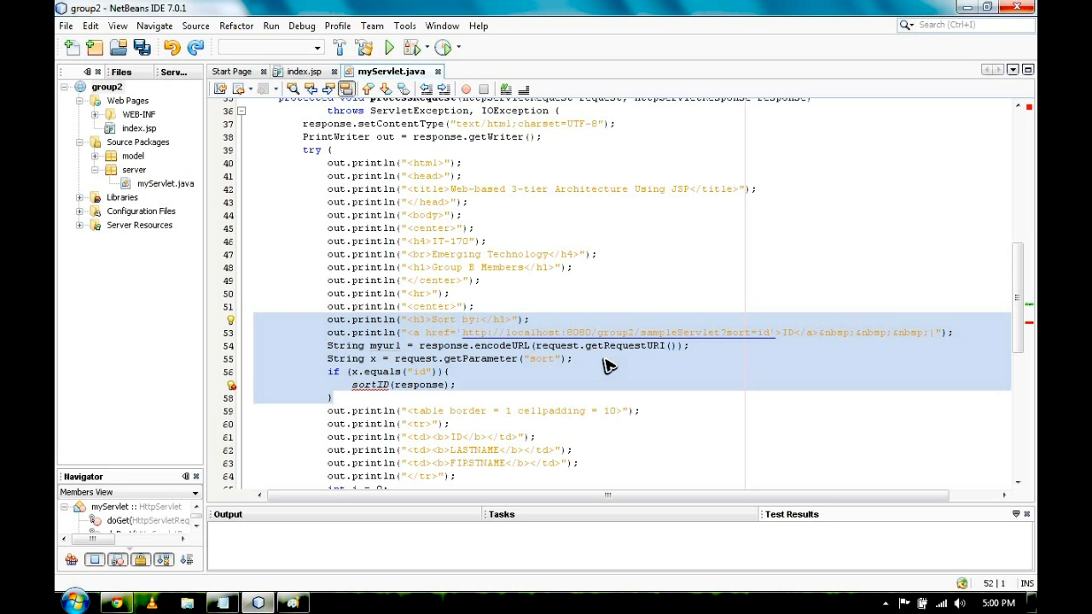
mouse_move(331, 331)
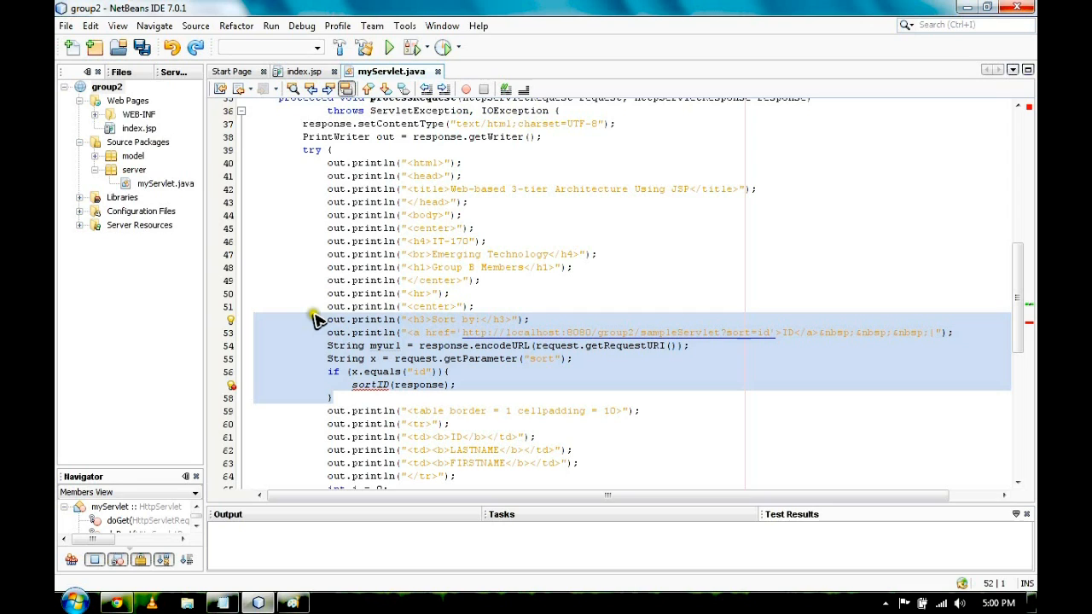
mouse_move(382, 331)
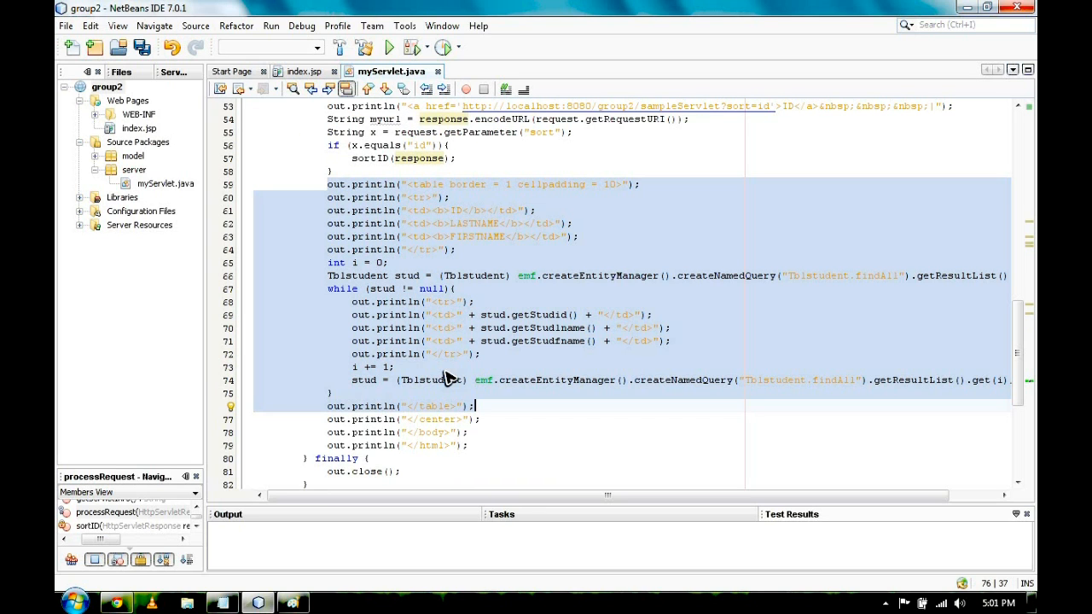
mouse_move(318, 189)
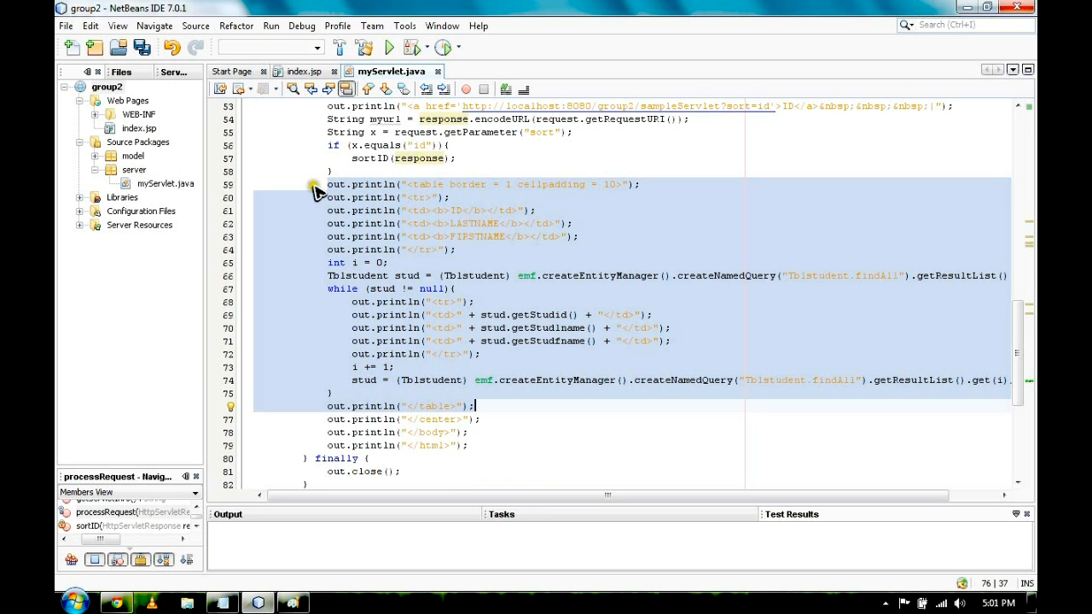
mouse_move(539, 222)
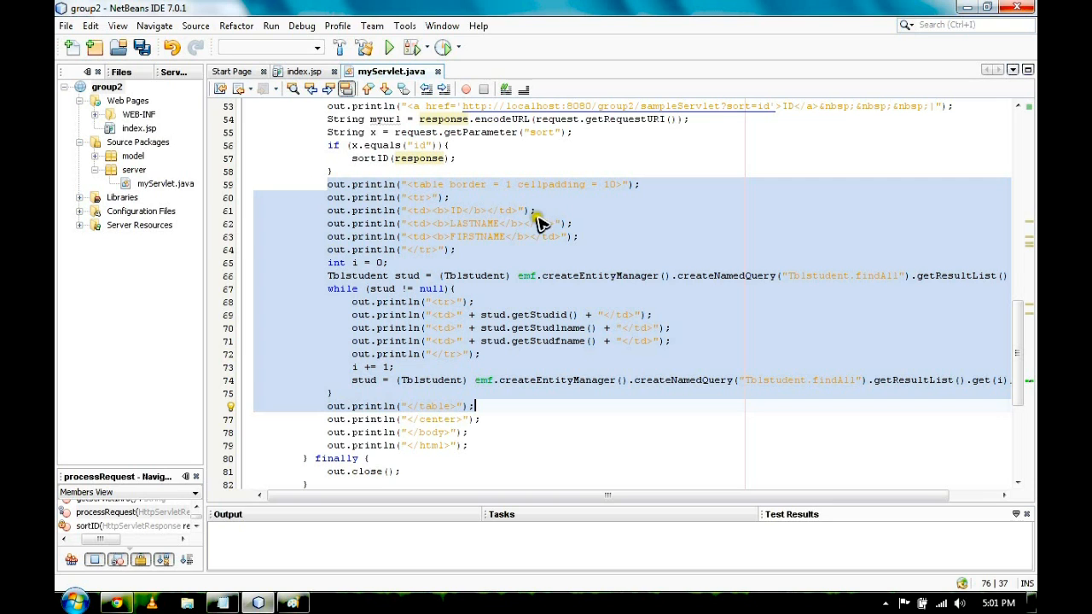
mouse_move(331, 383)
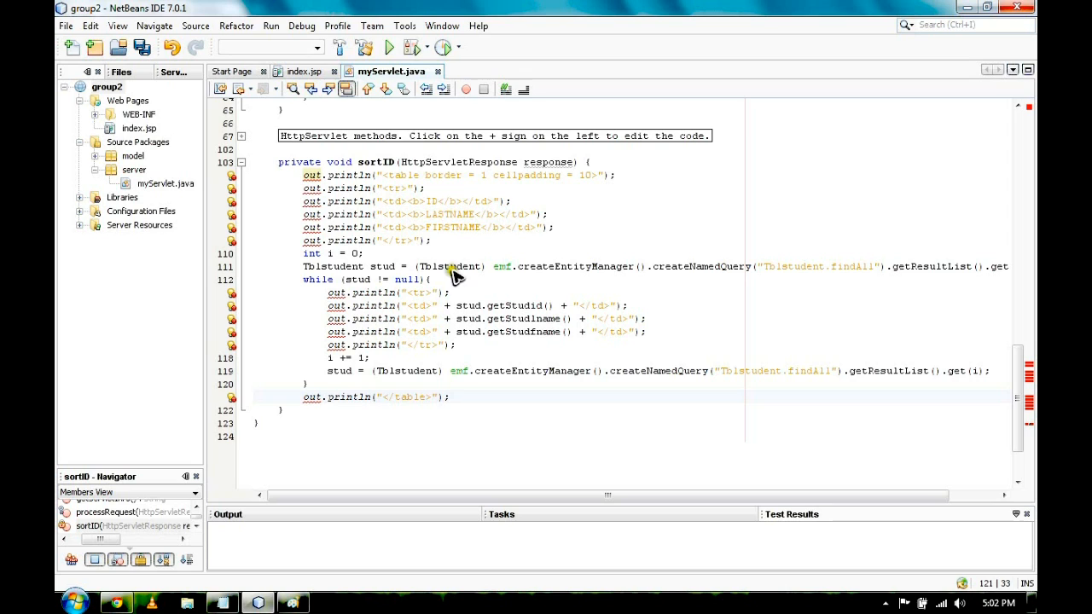
mouse_move(365, 169)
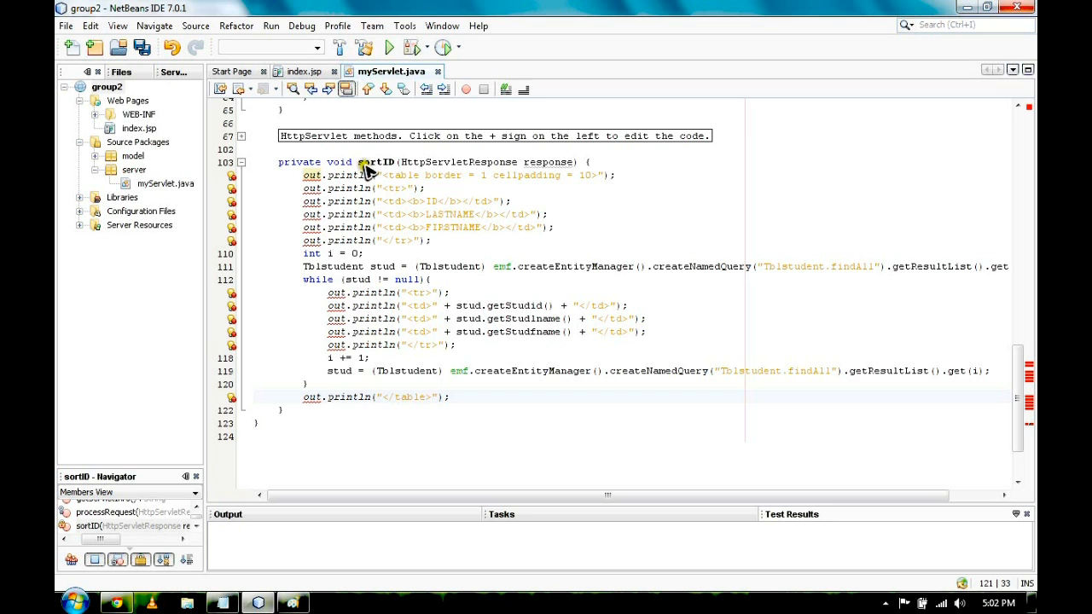
mouse_move(533, 273)
type("PrintWriter out = response.getWriter();")
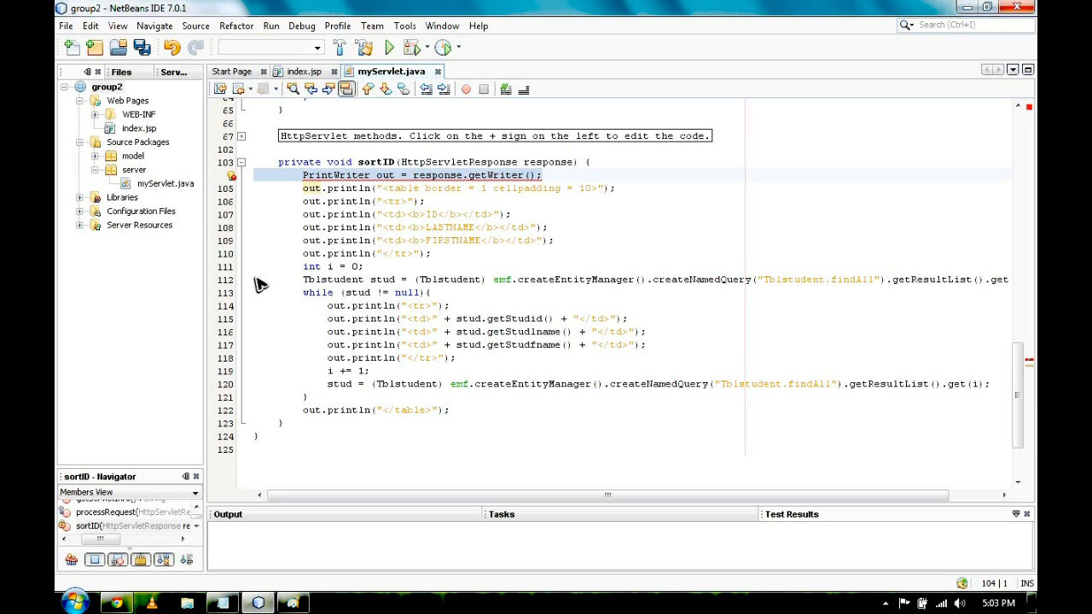
mouse_move(368, 181)
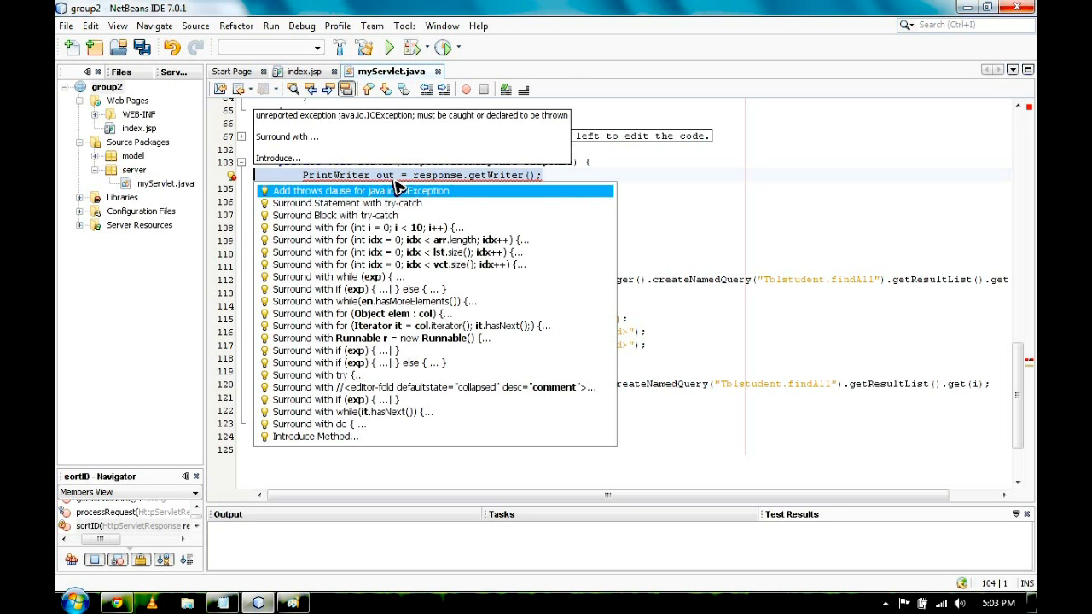
Step: Accept the hint so sortID declares throws IOException
left_click(364, 191)
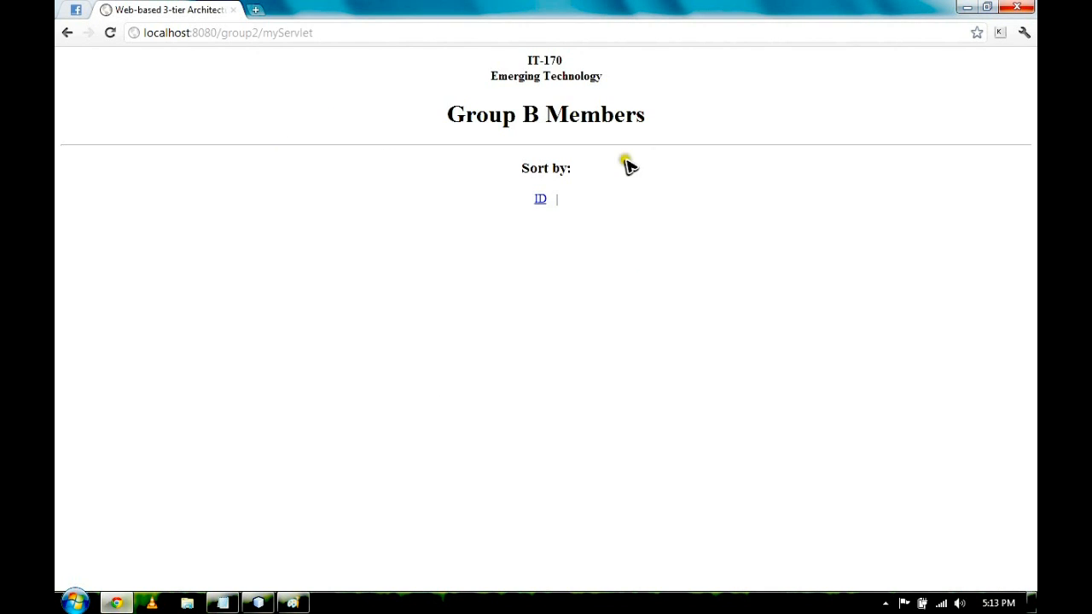
left_click(539, 198)
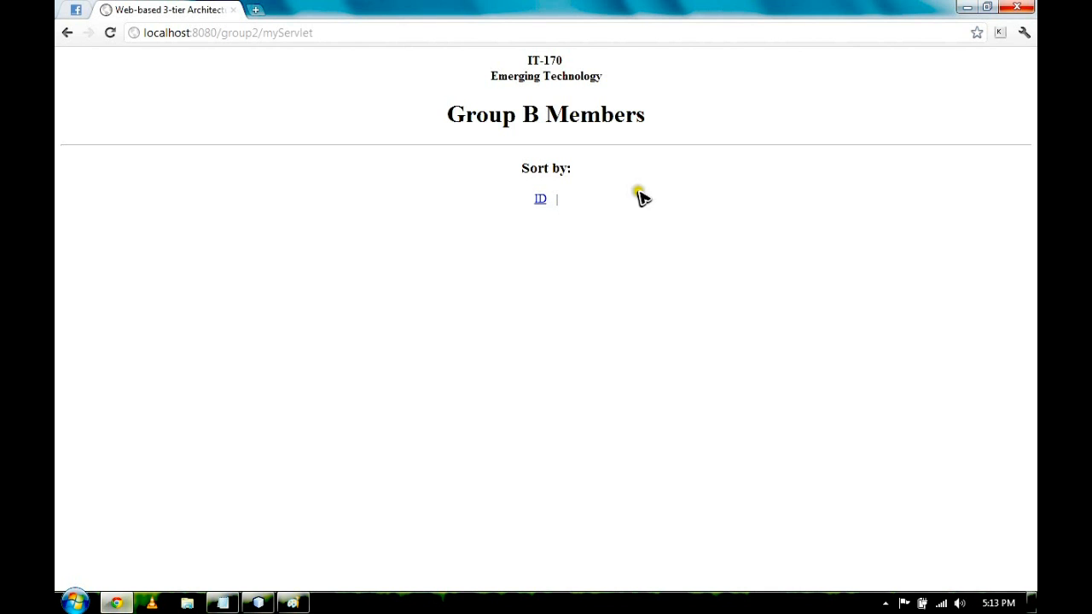
mouse_move(679, 201)
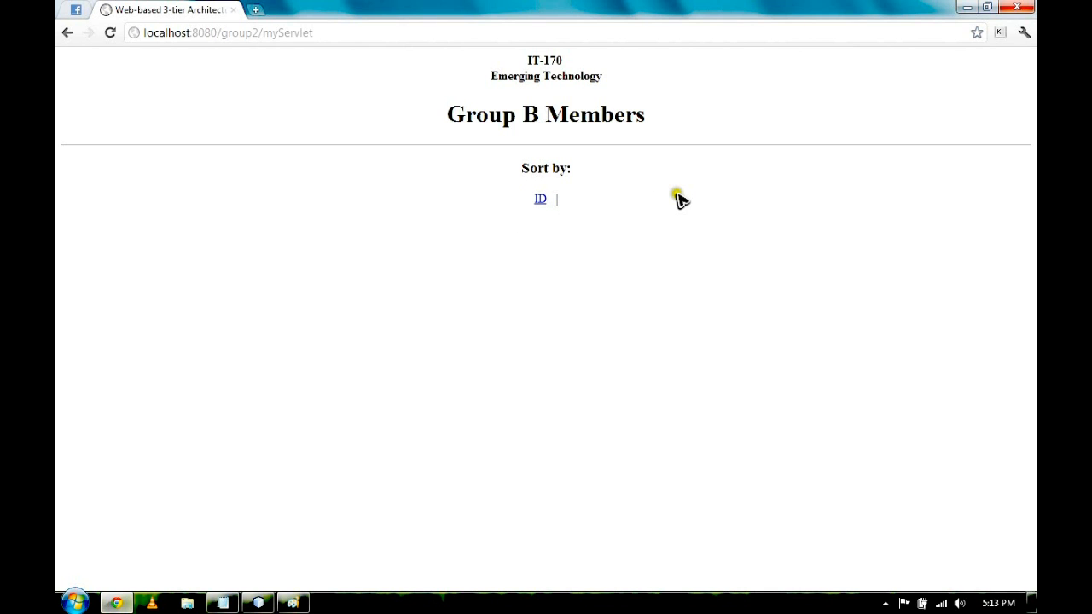
left_click(540, 198)
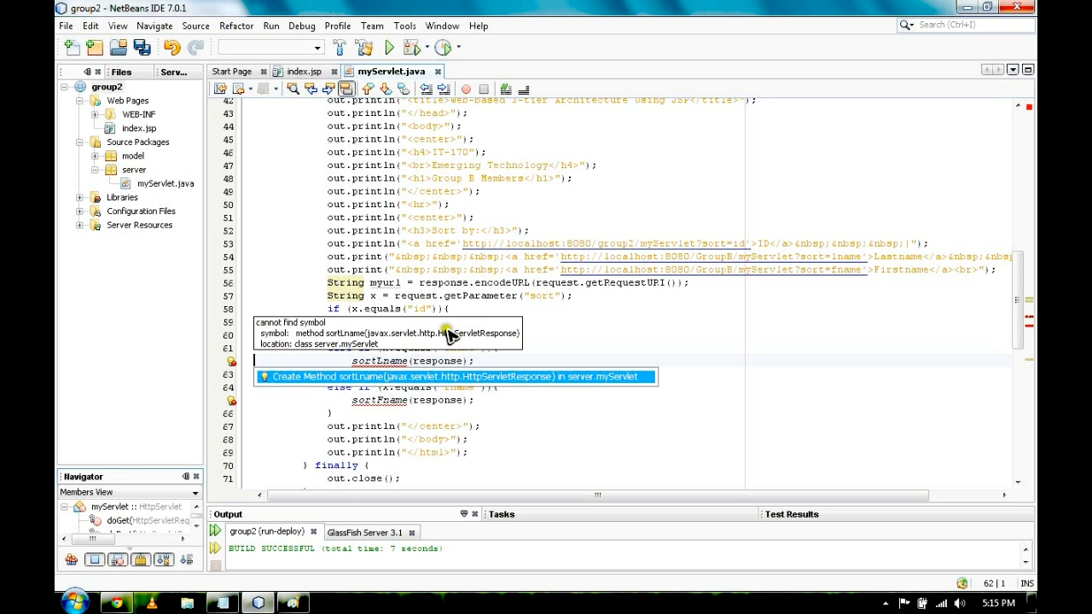
mouse_move(394, 374)
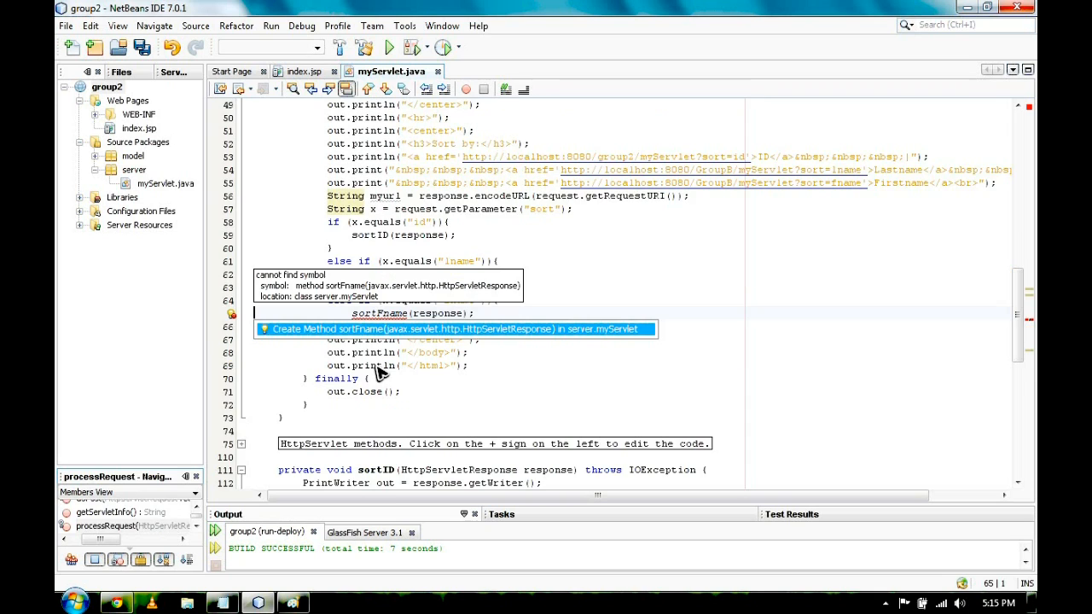
Step: Generate the missing sortFname method stub in myServlet from the Create Method hint
left_click(452, 328)
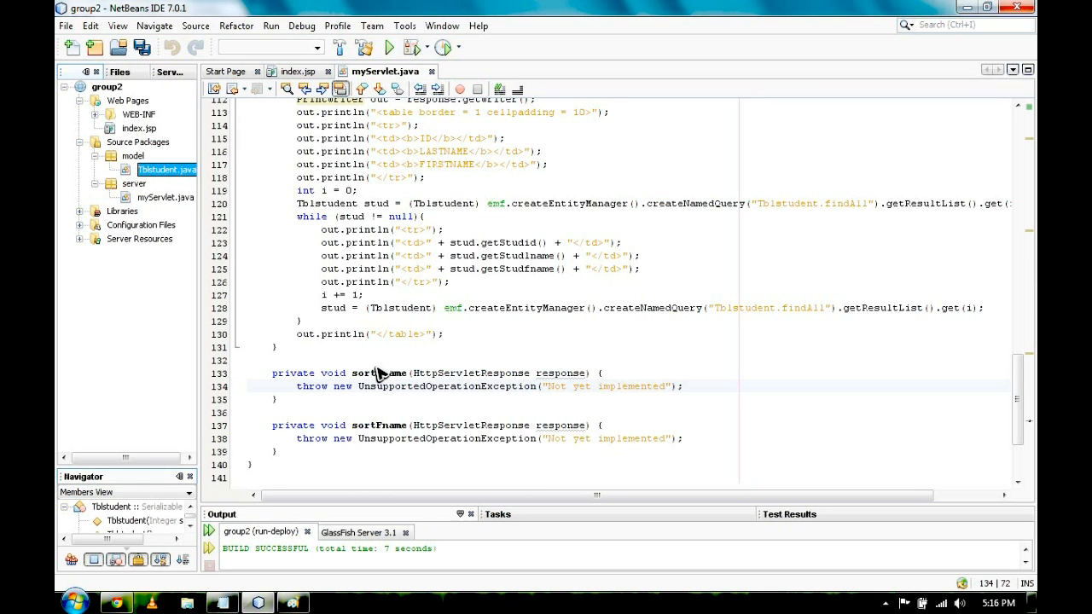
mouse_move(413, 410)
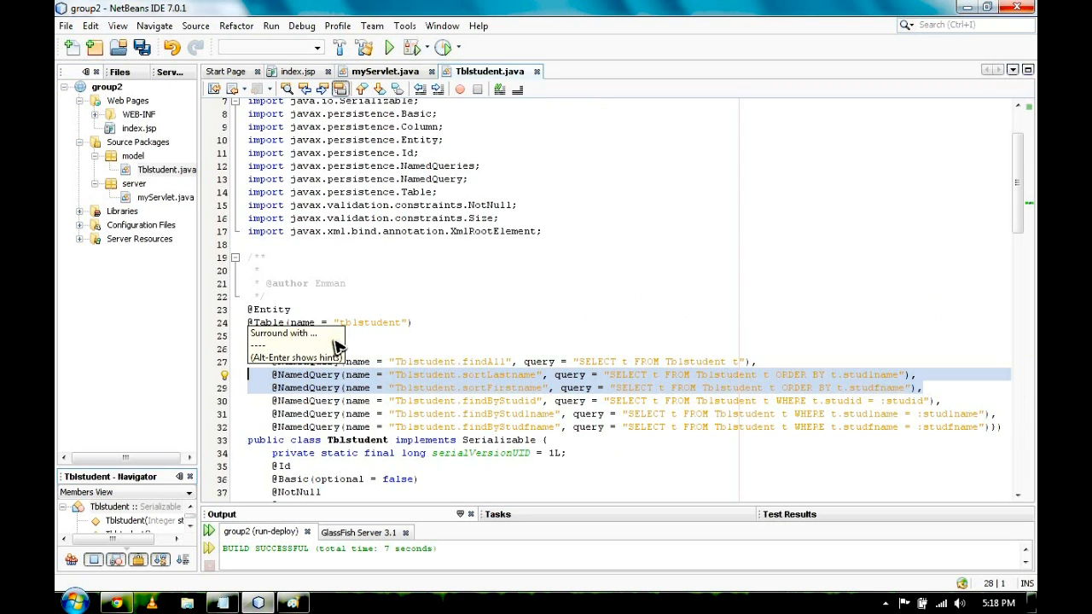
mouse_move(375, 356)
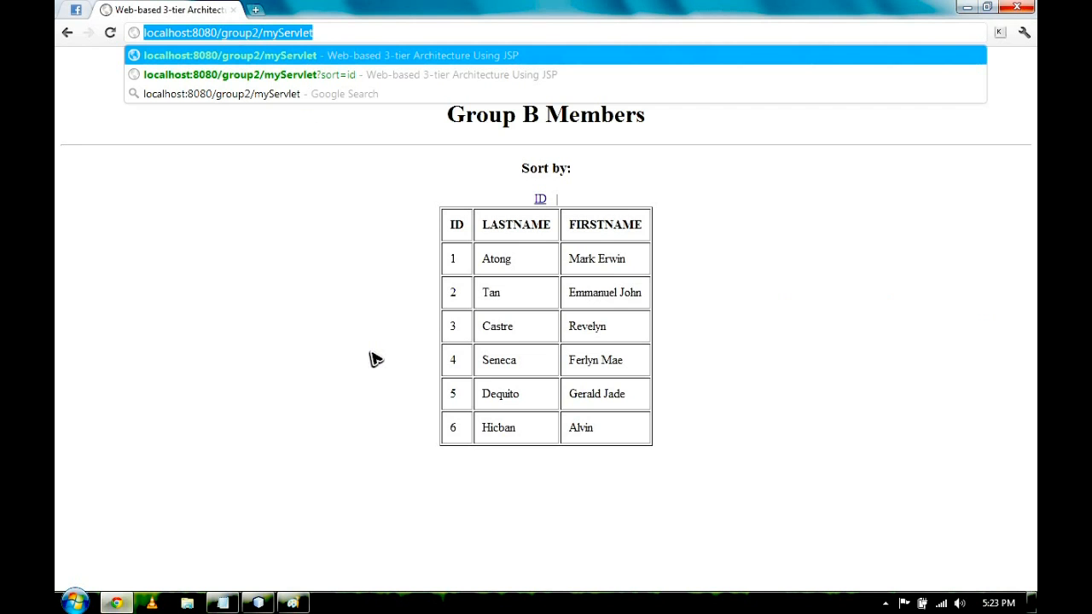
mouse_move(403, 256)
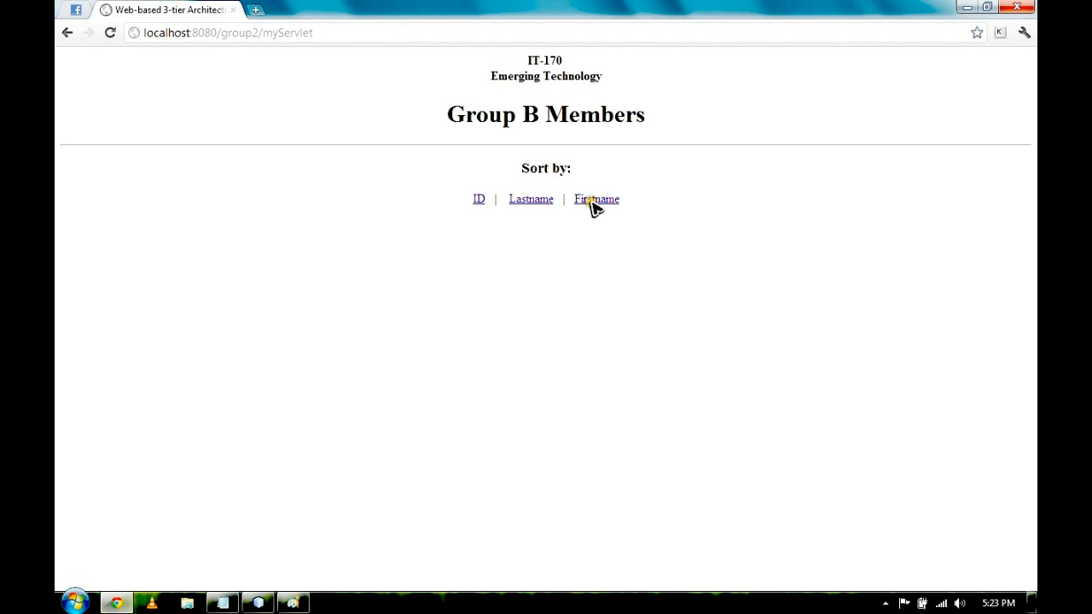
Step: Sort the Group B Members table by ID, then by Firstname, via the column links
left_click(478, 198)
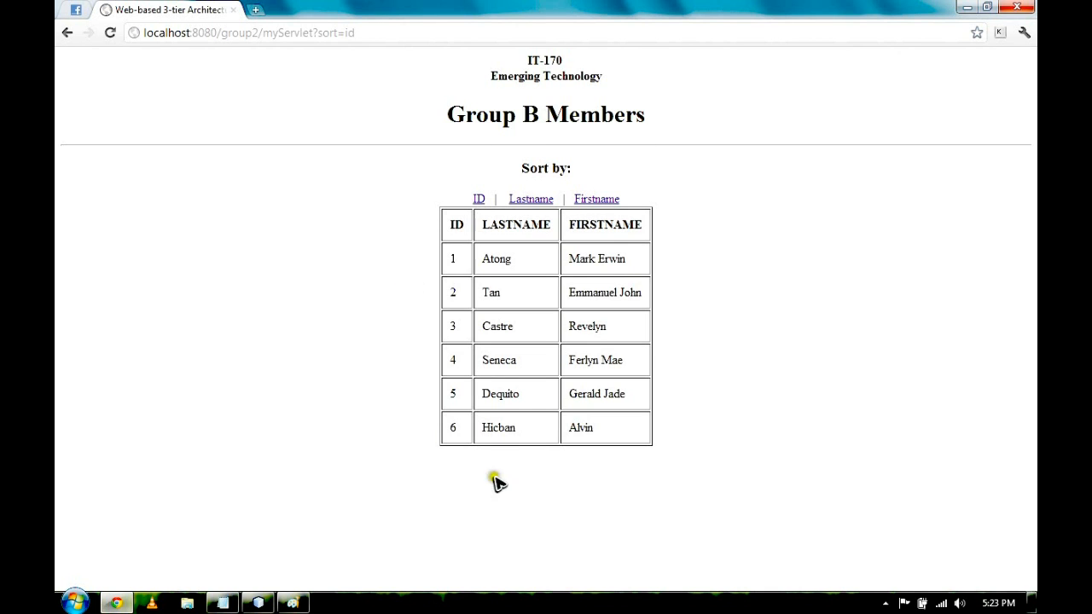
mouse_move(698, 314)
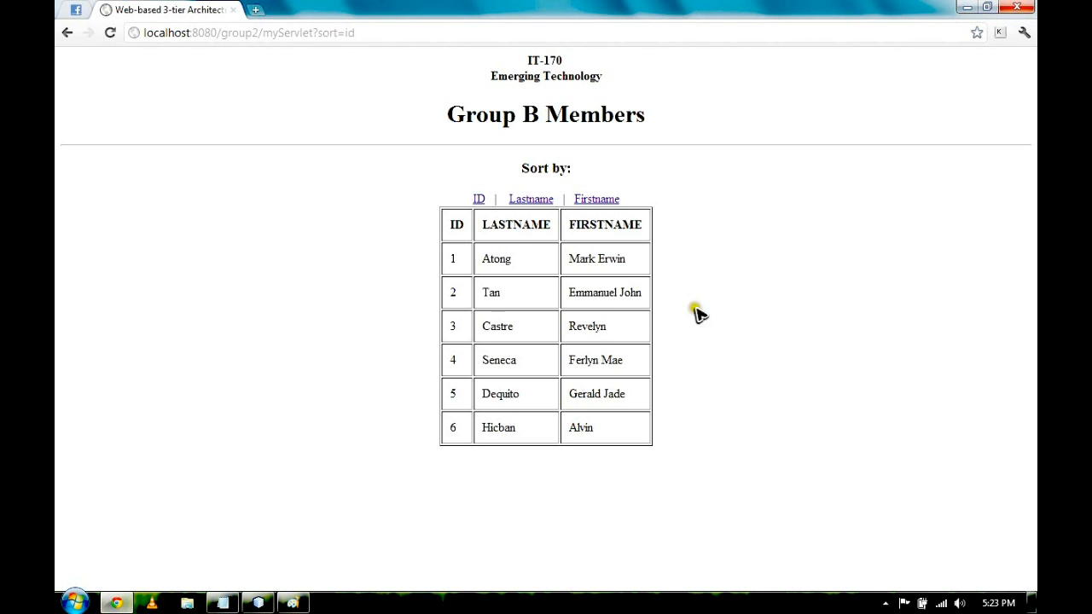
left_click(597, 198)
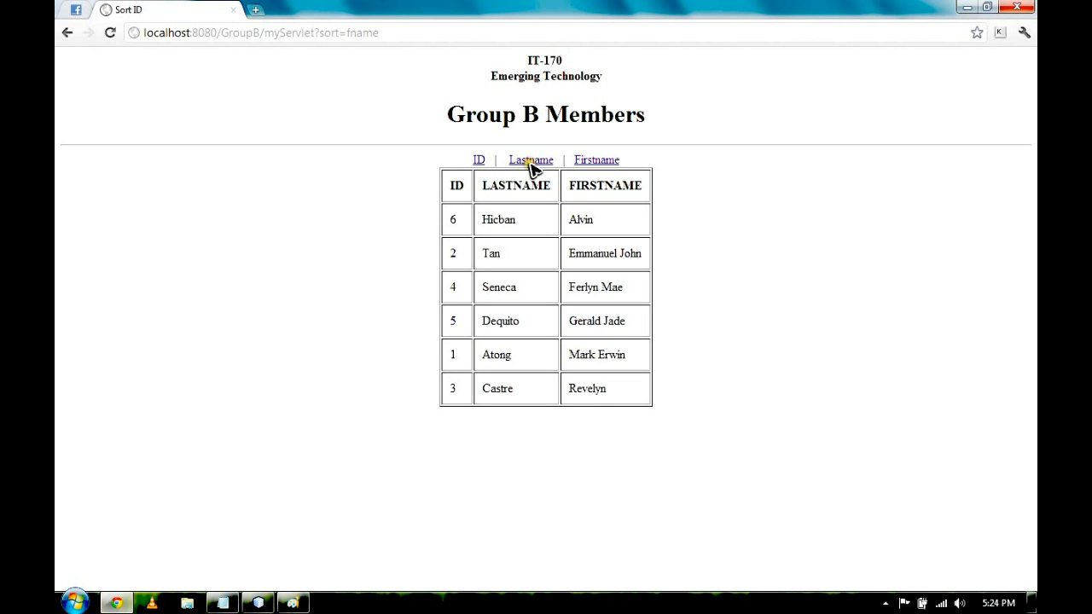
mouse_move(596, 160)
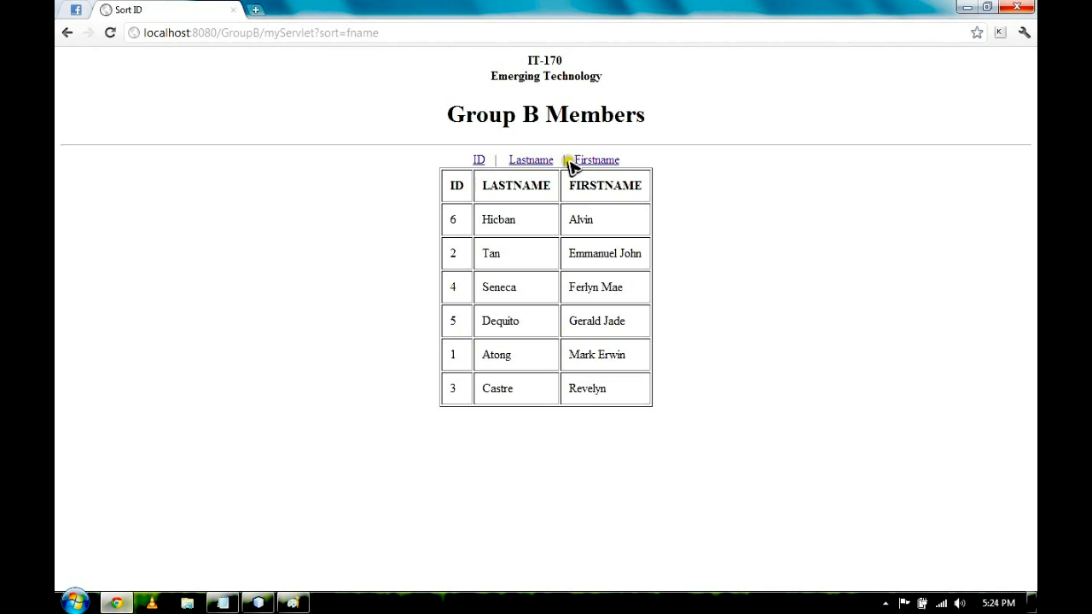
mouse_move(608, 164)
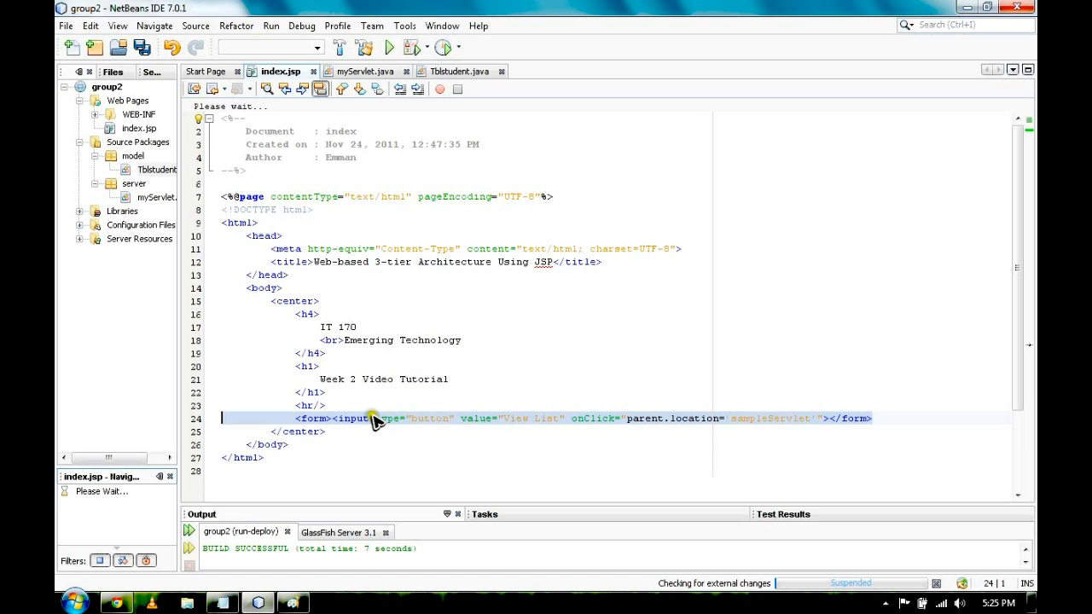
mouse_move(452, 426)
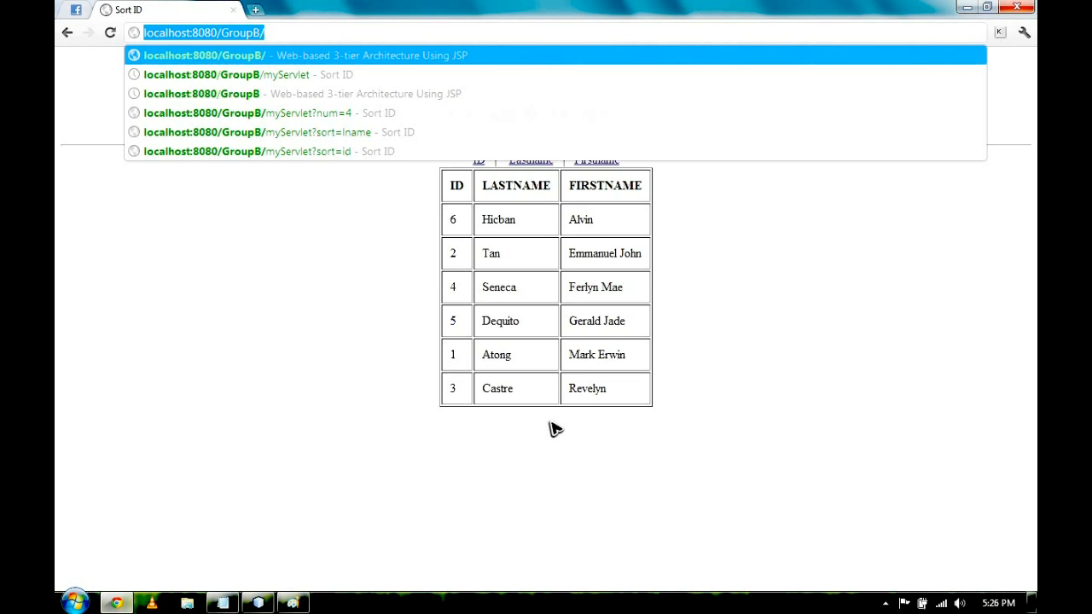
mouse_move(321, 179)
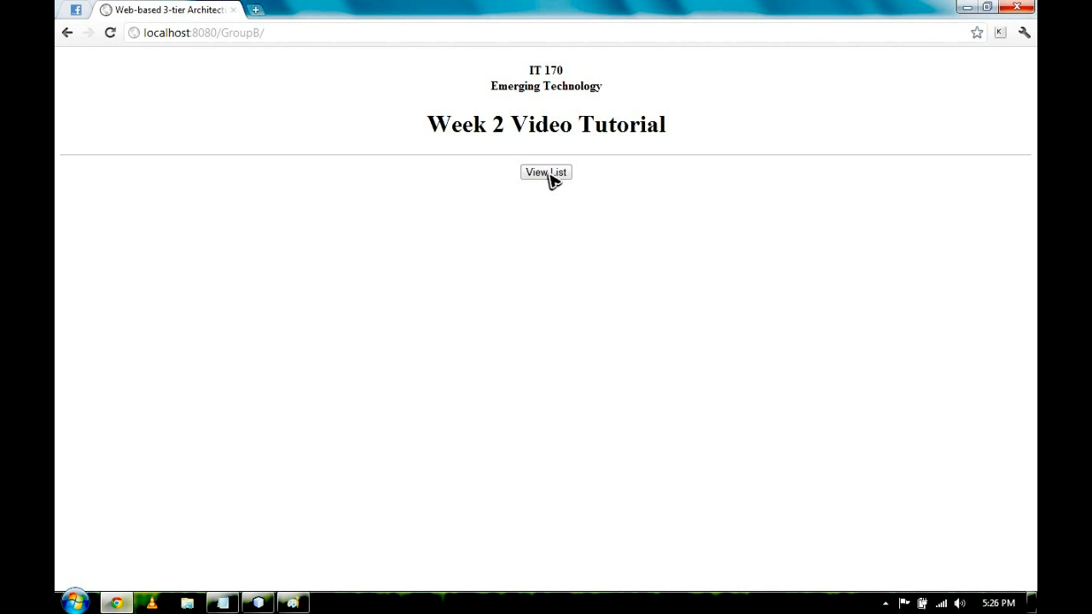
Step: Open the Group B Members page from the GroupB home page via View List
left_click(546, 170)
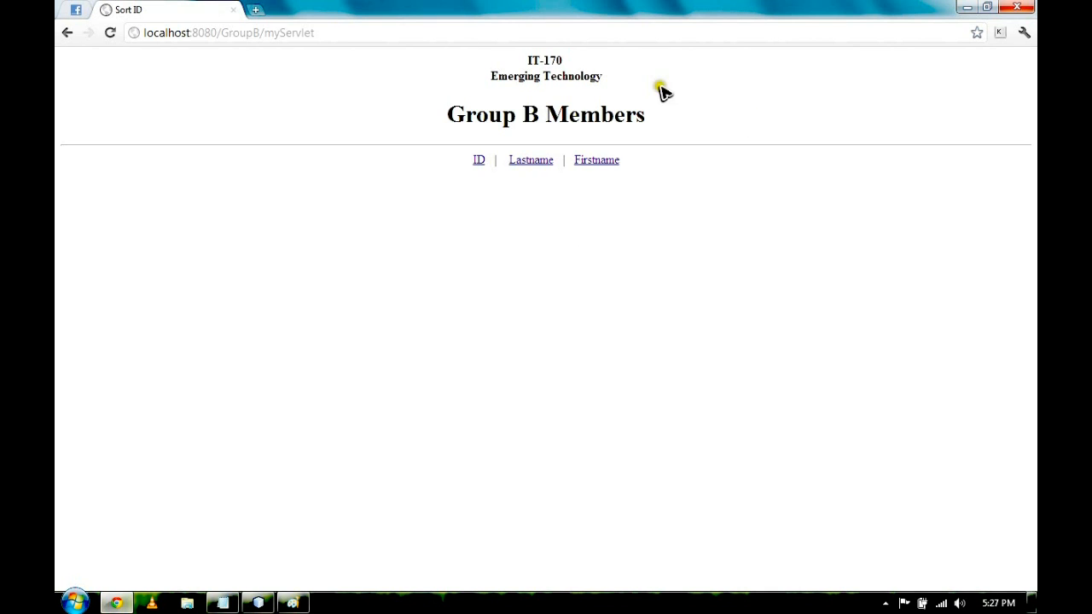
mouse_move(451, 85)
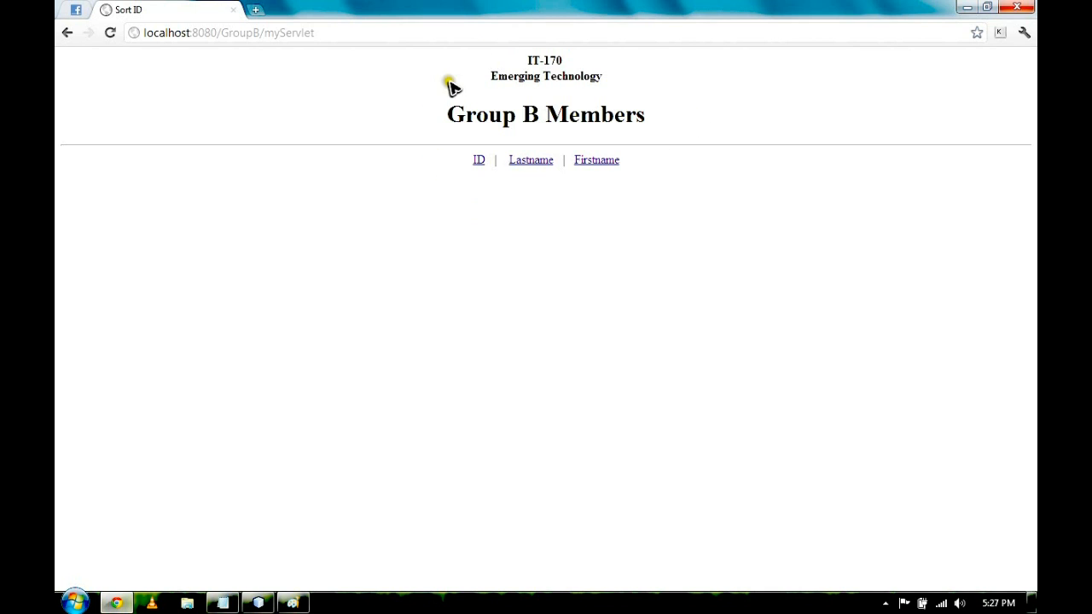
mouse_move(457, 137)
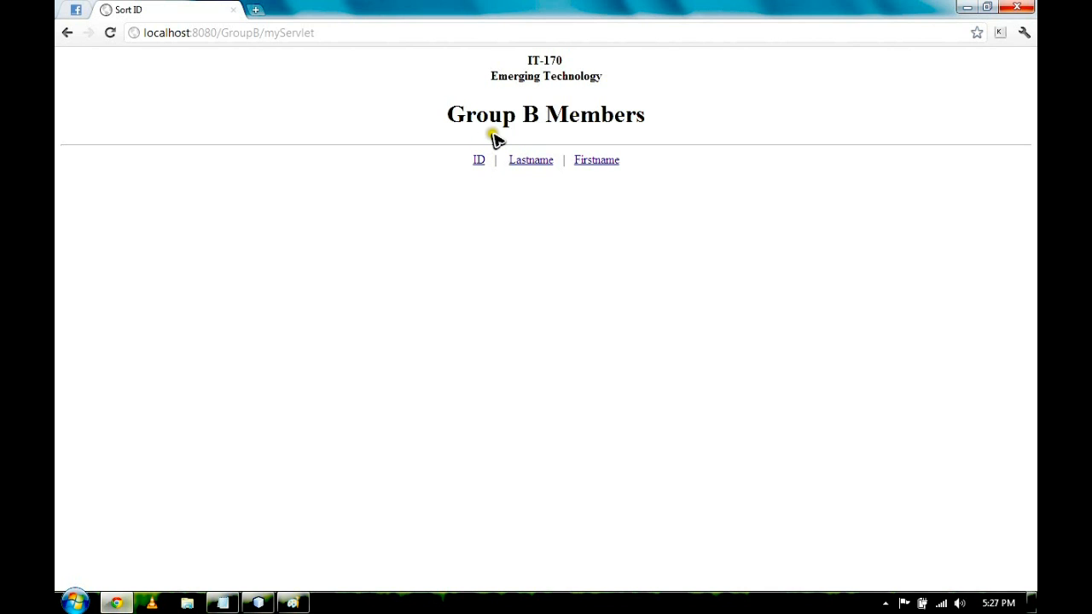
mouse_move(515, 167)
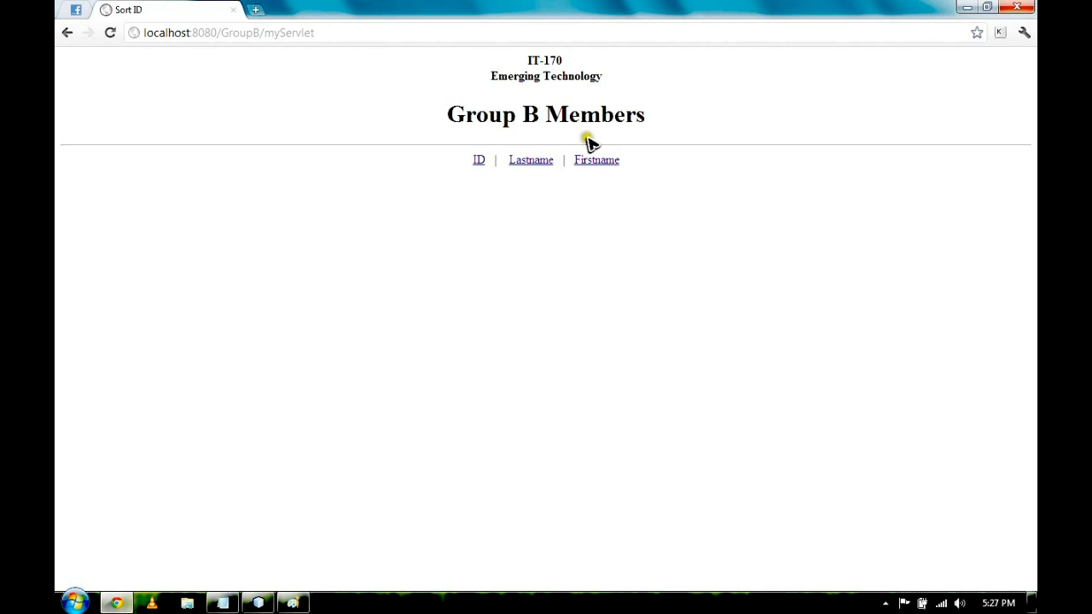
mouse_move(598, 222)
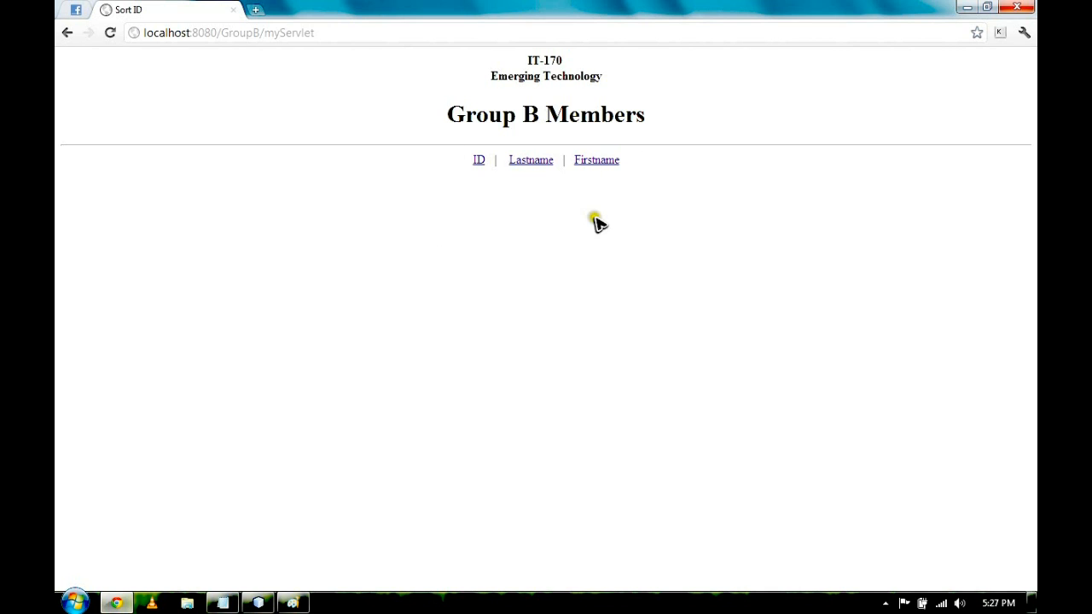
mouse_move(540, 243)
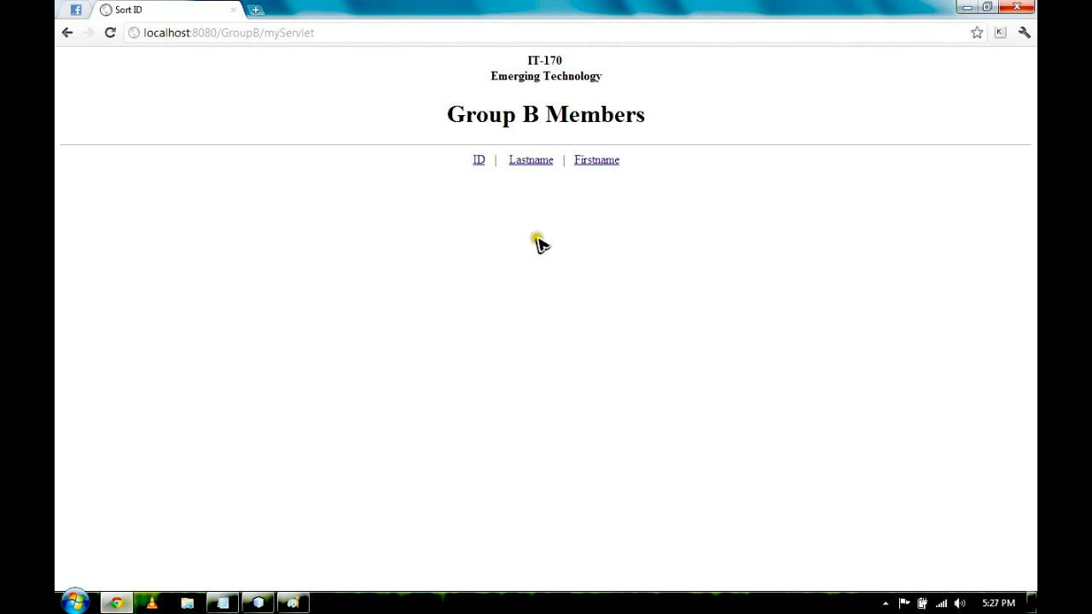
mouse_move(417, 109)
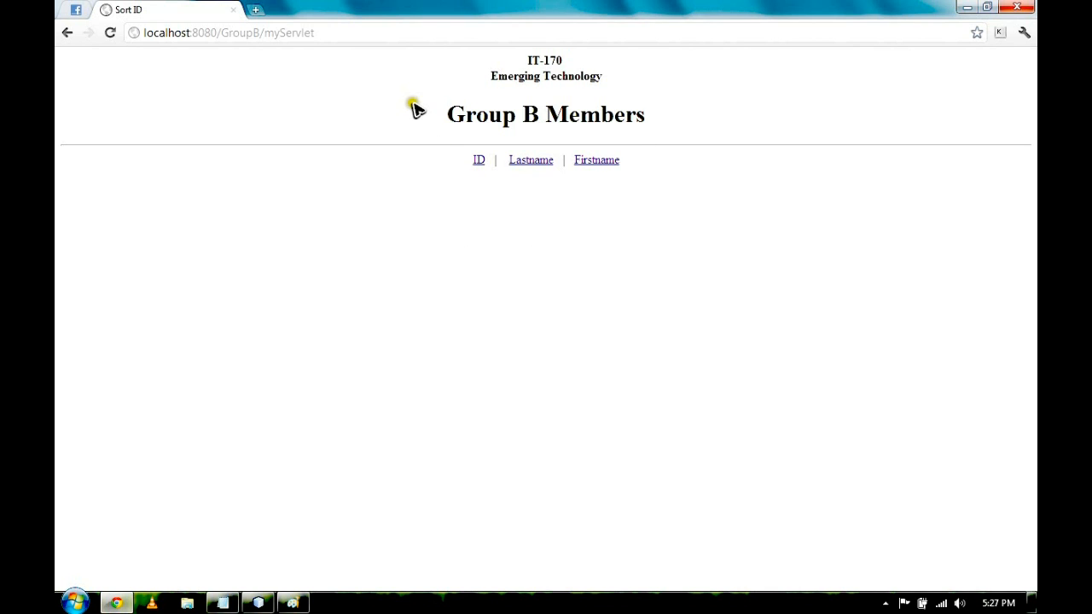